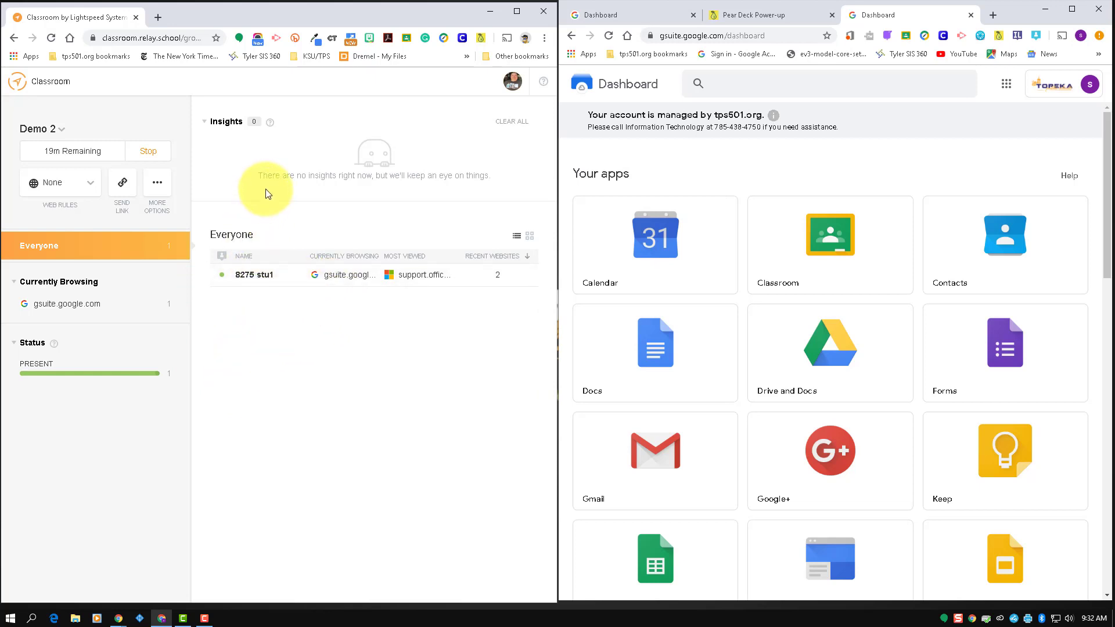
mouse_move(36, 129)
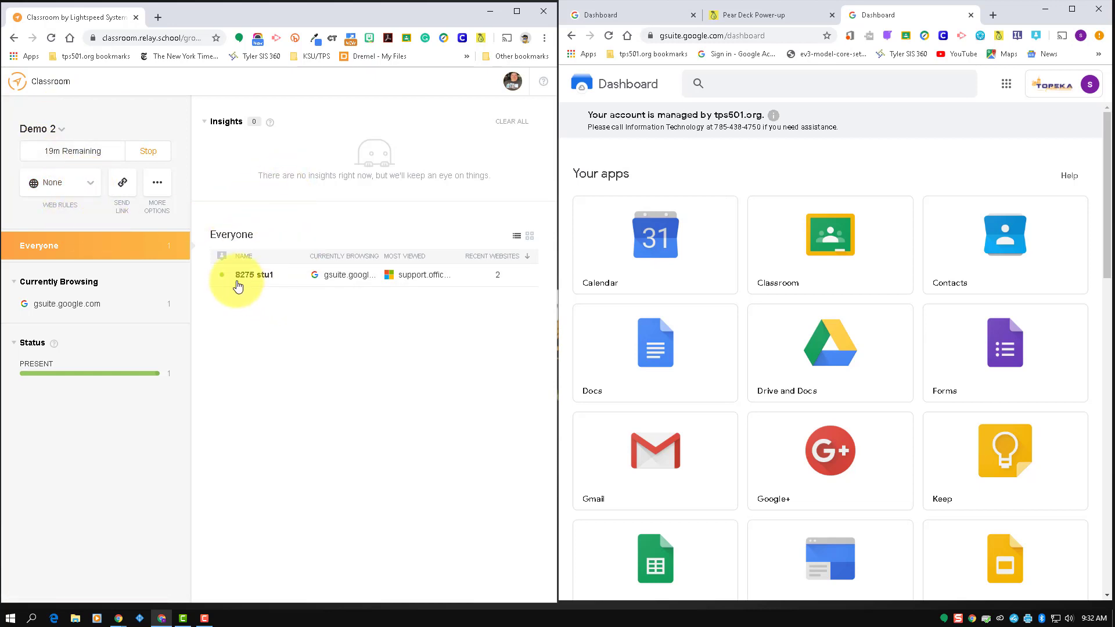
mouse_move(334, 293)
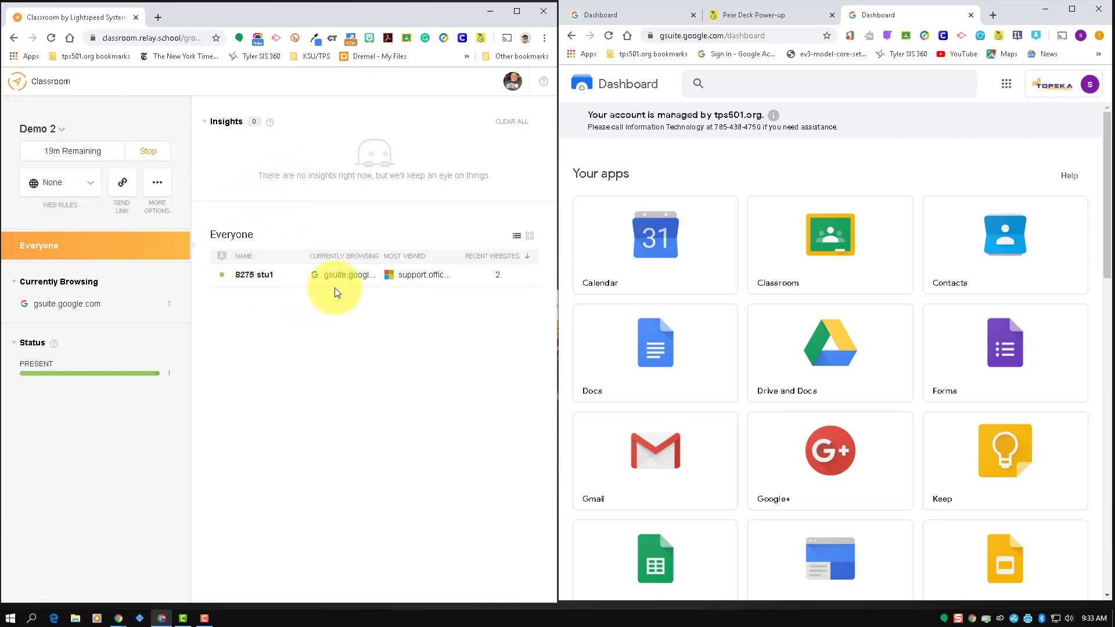
mouse_move(727, 243)
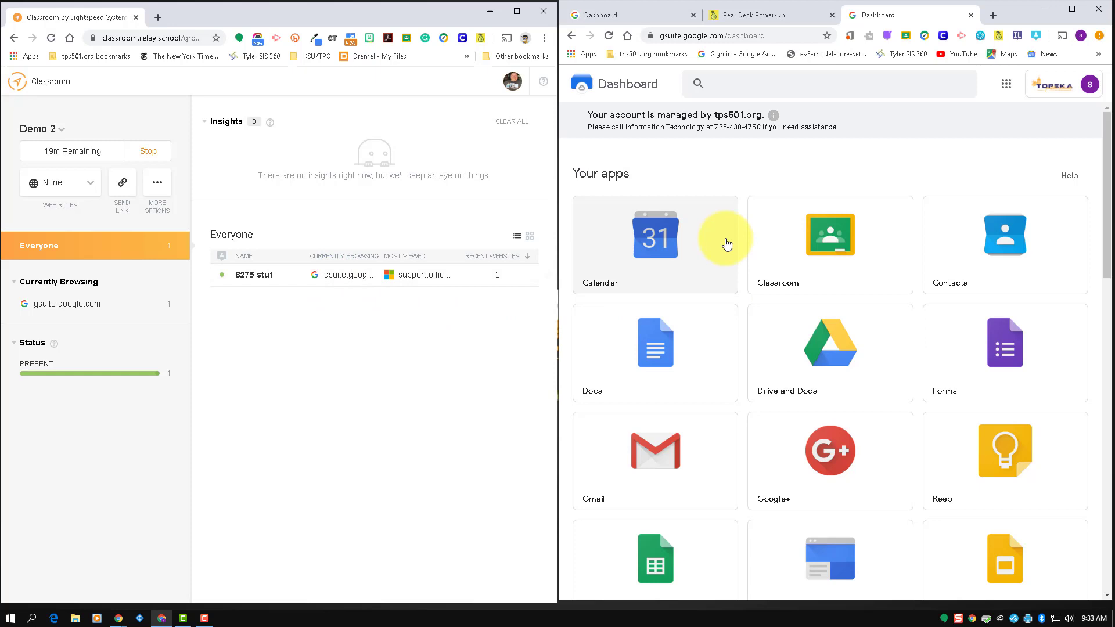
- Navigate the student's Chrome to youtube.com and dismiss the notifications prompt
left_click(711, 36)
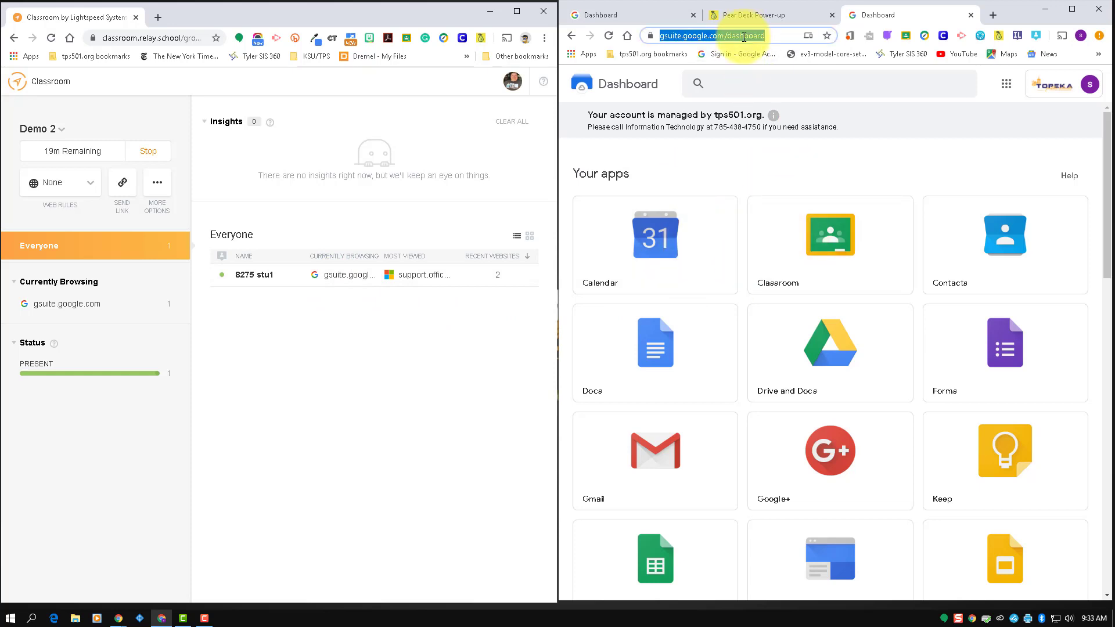
type("youtube.com")
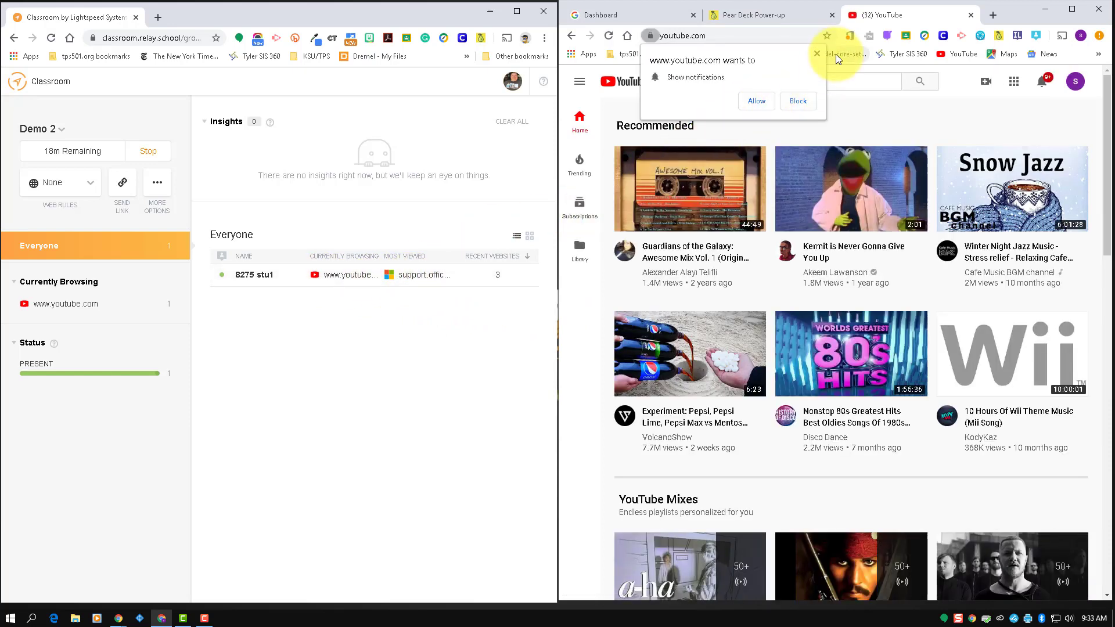
left_click(816, 54)
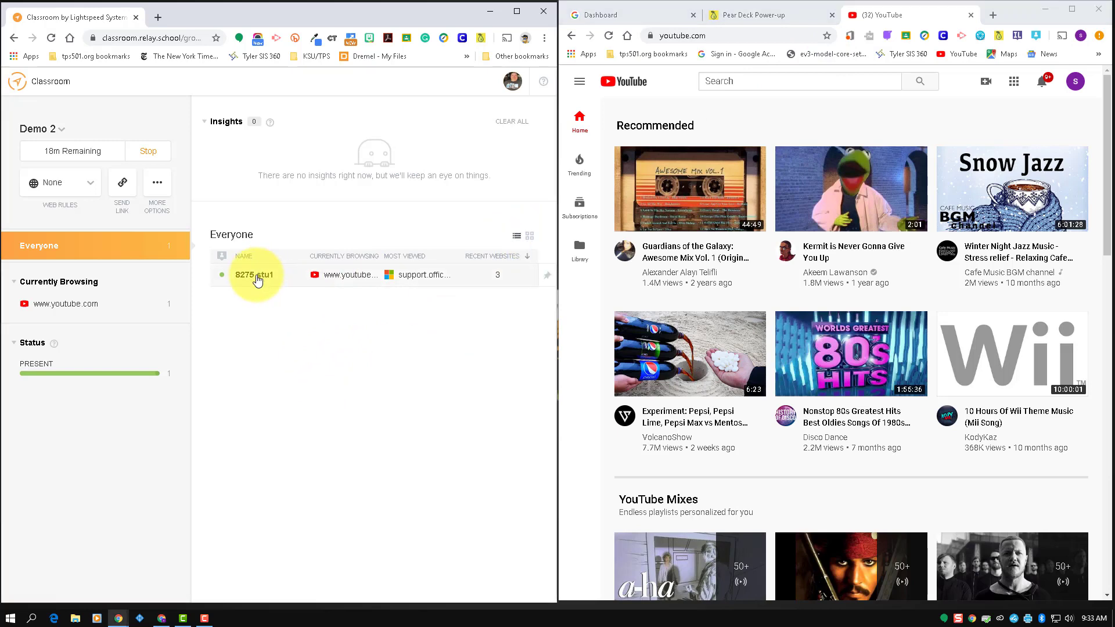
left_click(254, 275)
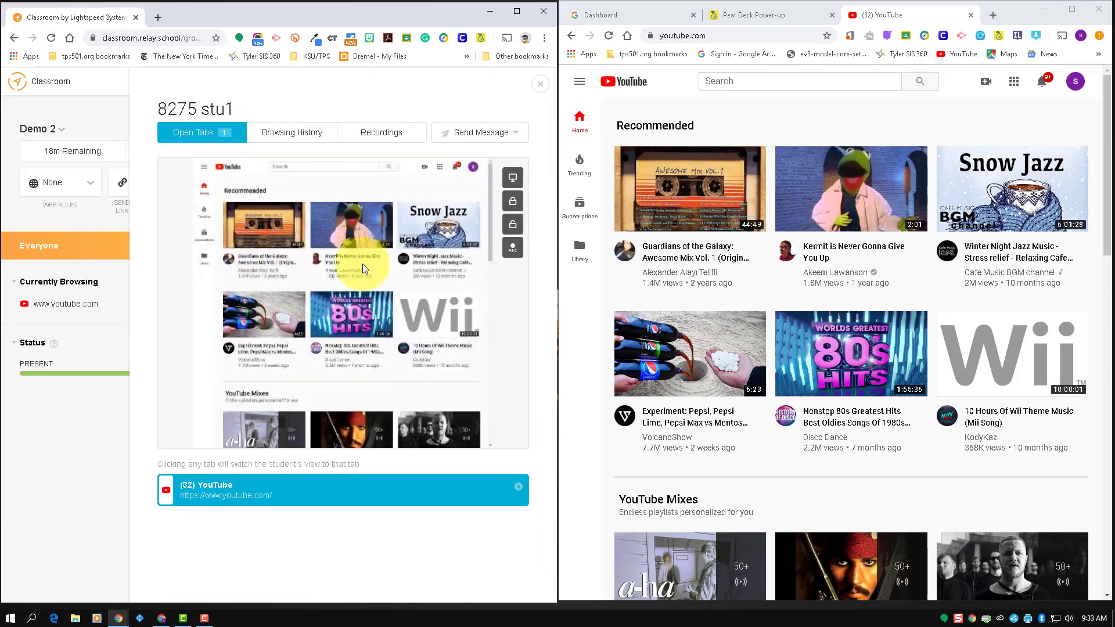
mouse_move(399, 537)
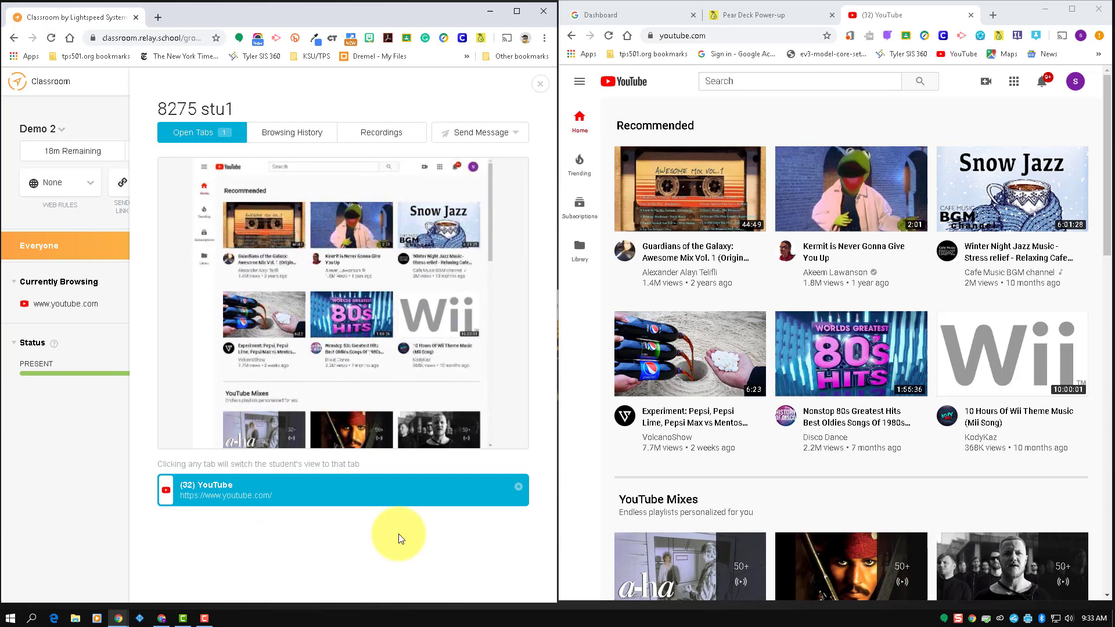
left_click(290, 133)
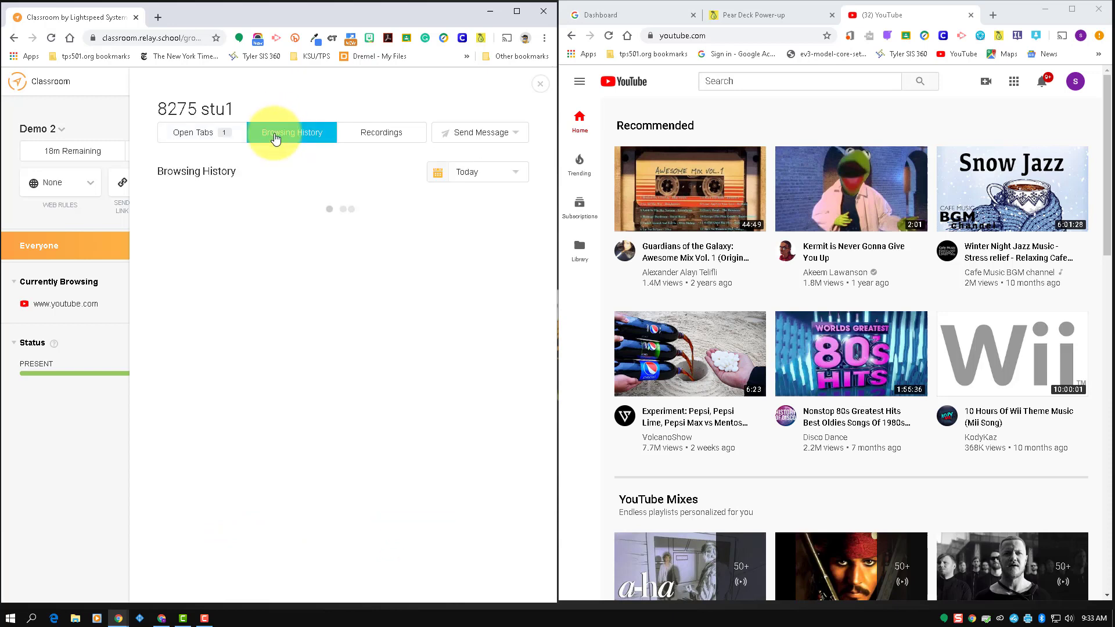
left_click(192, 132)
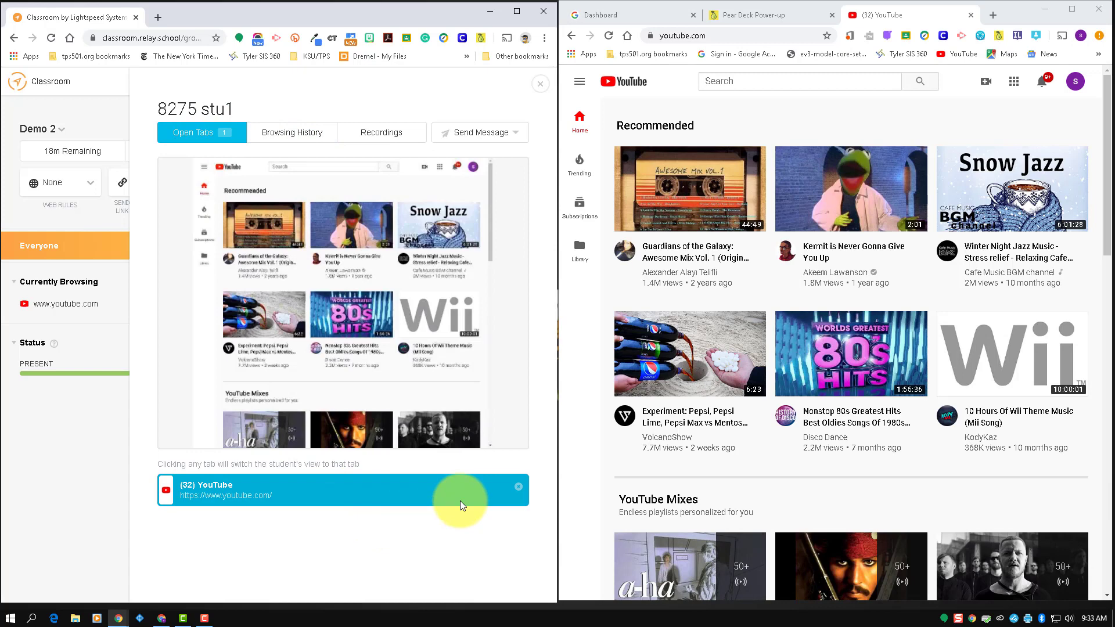
mouse_move(528, 96)
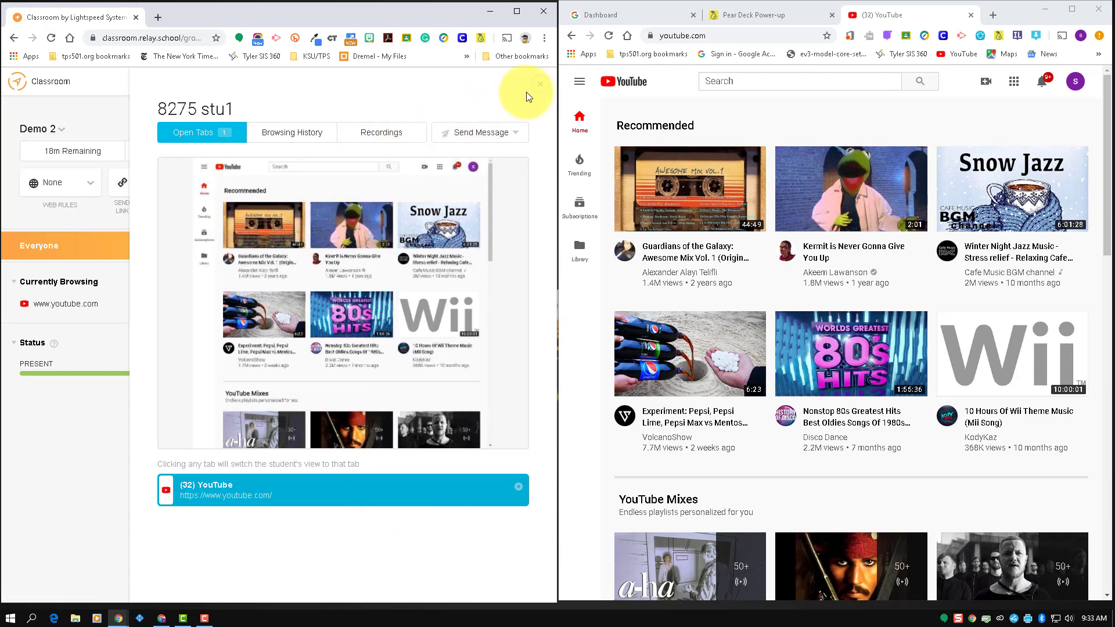
left_click(540, 84)
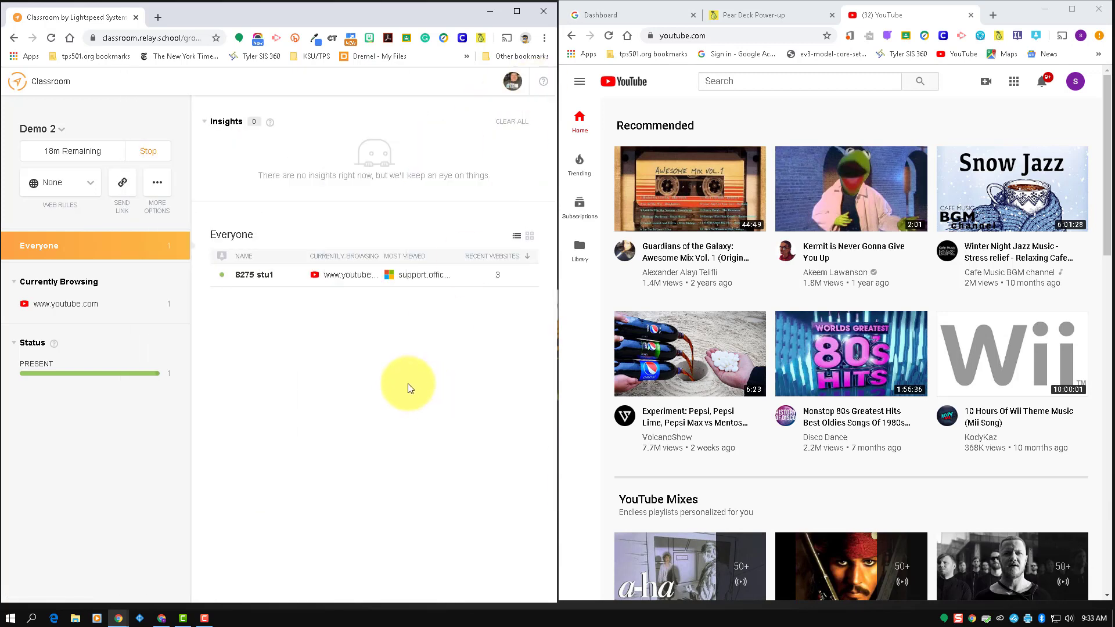
mouse_move(44, 182)
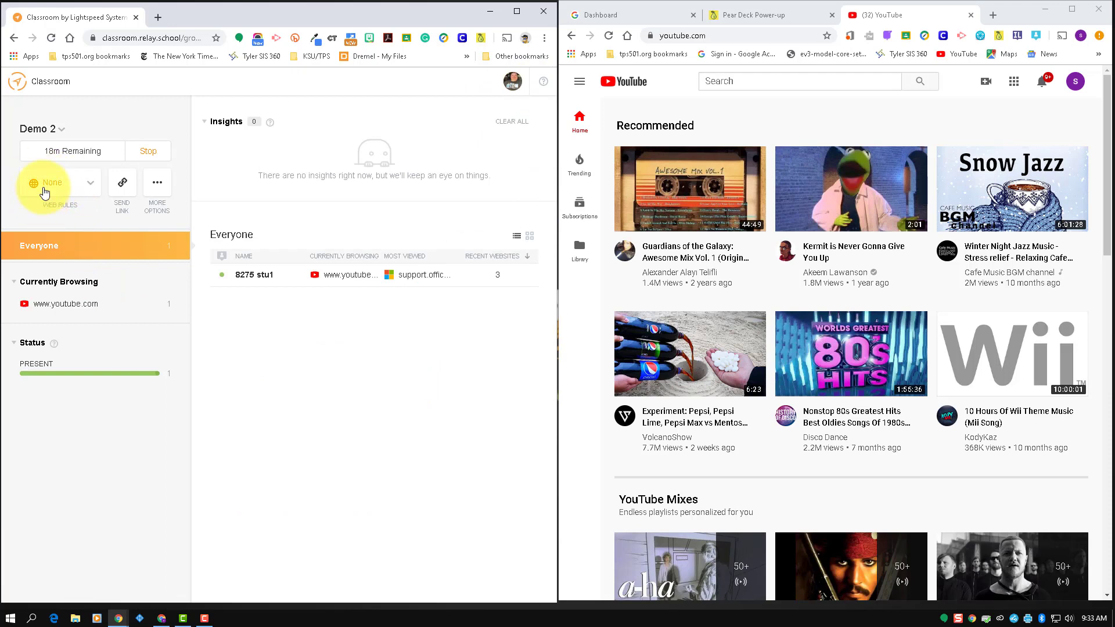
mouse_move(60, 195)
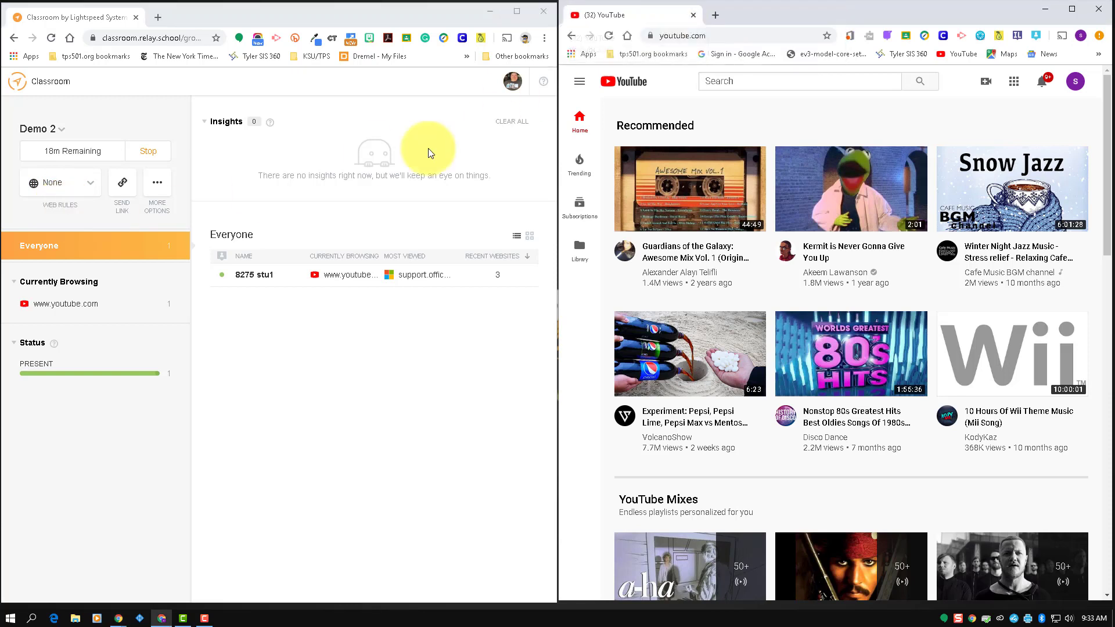
- Choose No Browsing from the Web Rules choices so the student's YouTube page gets blocked
left_click(60, 182)
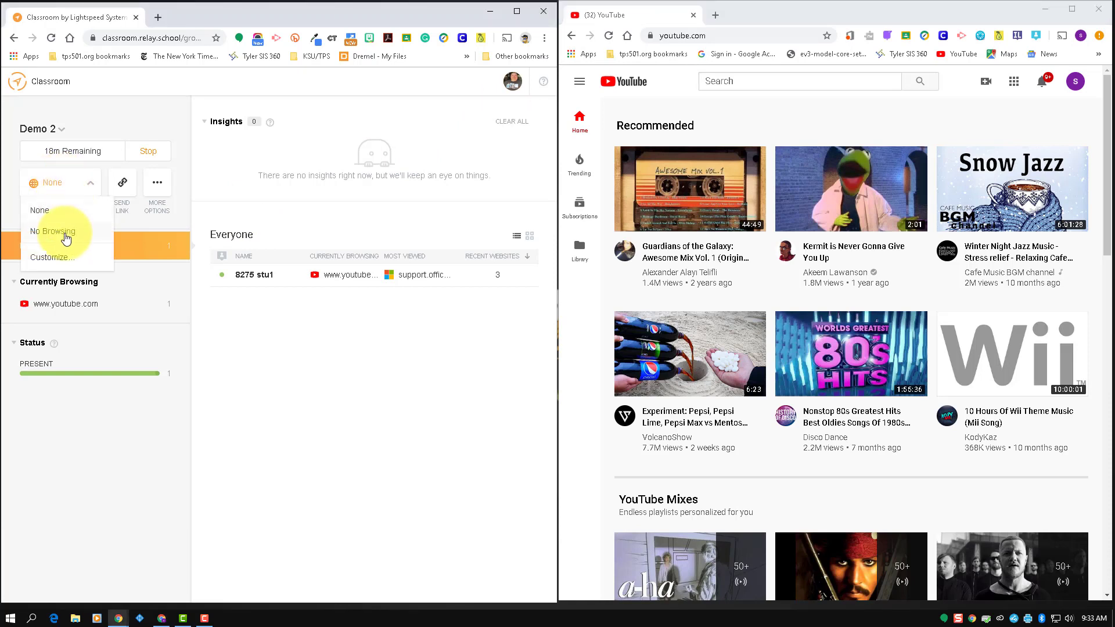
left_click(51, 231)
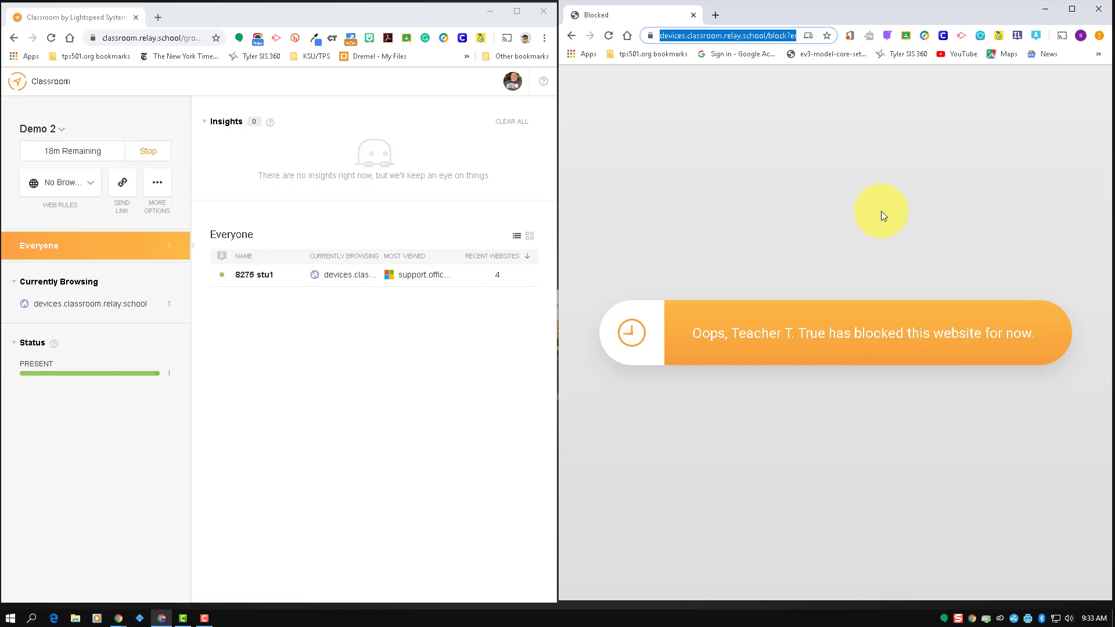
left_click(854, 14)
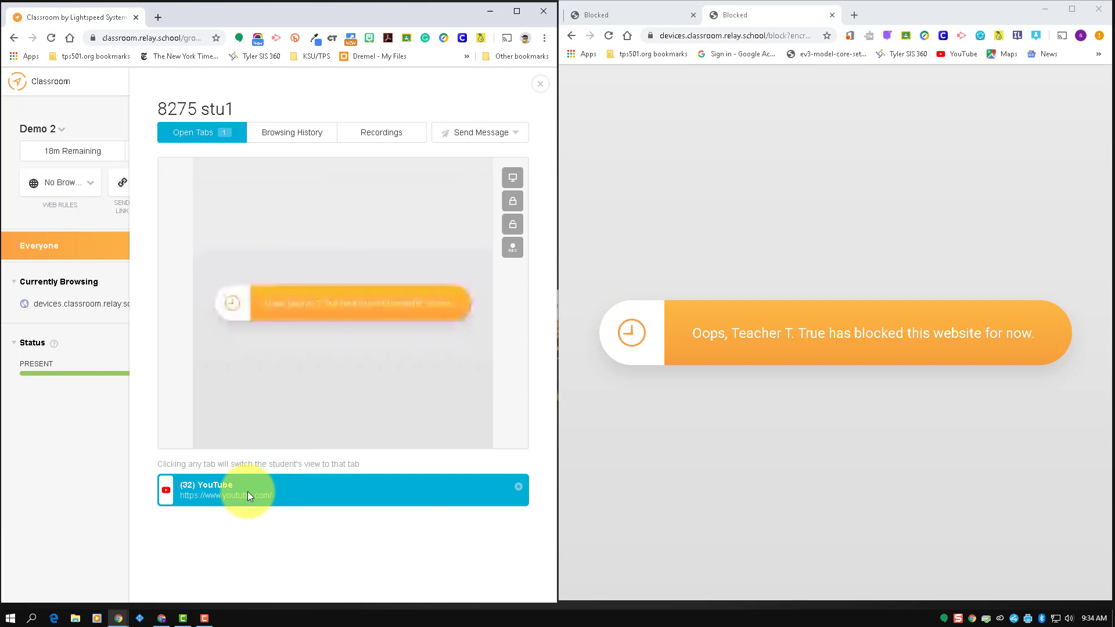
left_click(290, 132)
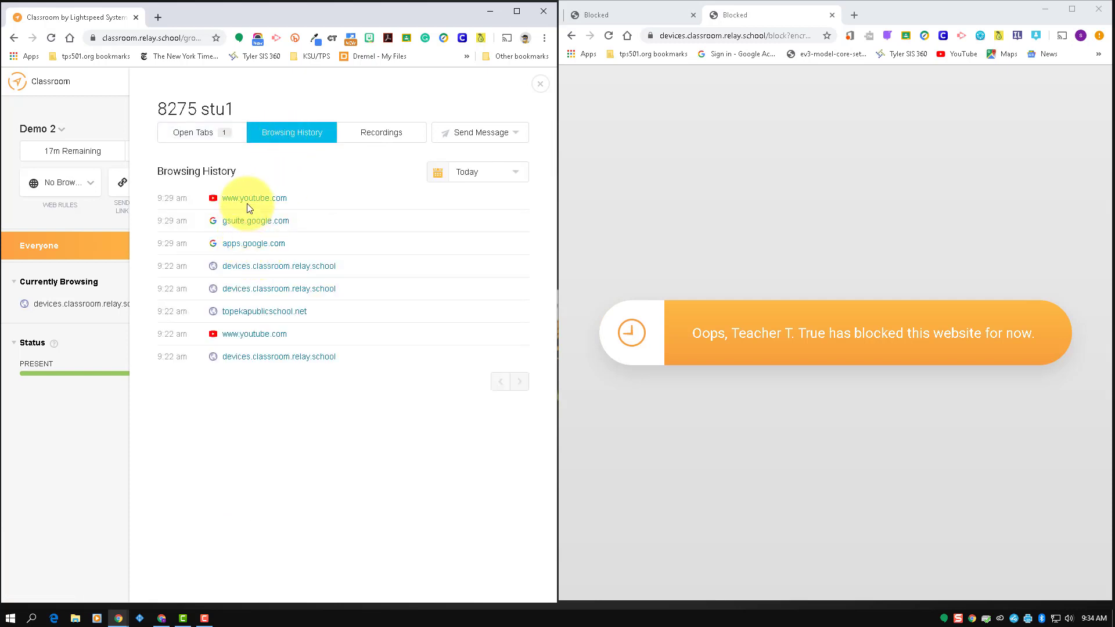
mouse_move(277, 357)
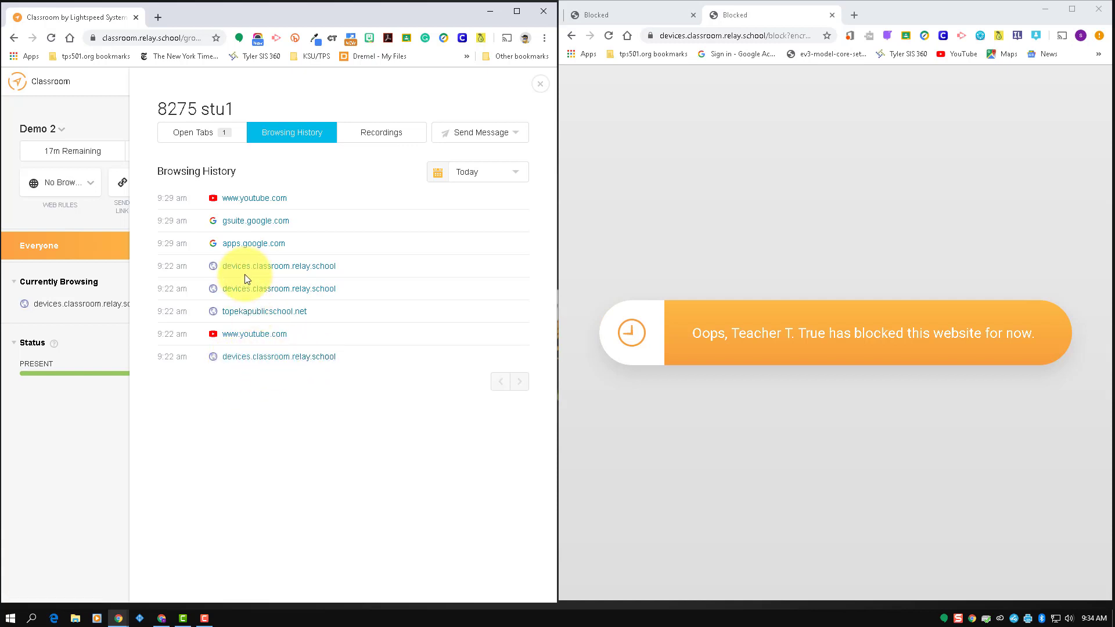
mouse_move(356, 254)
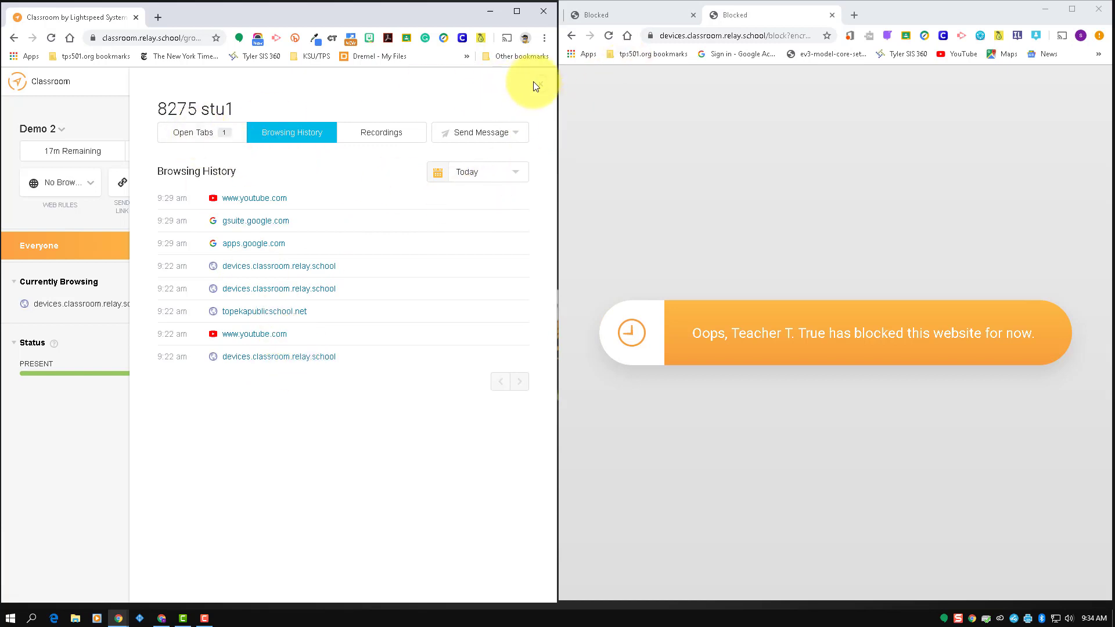
left_click(61, 182)
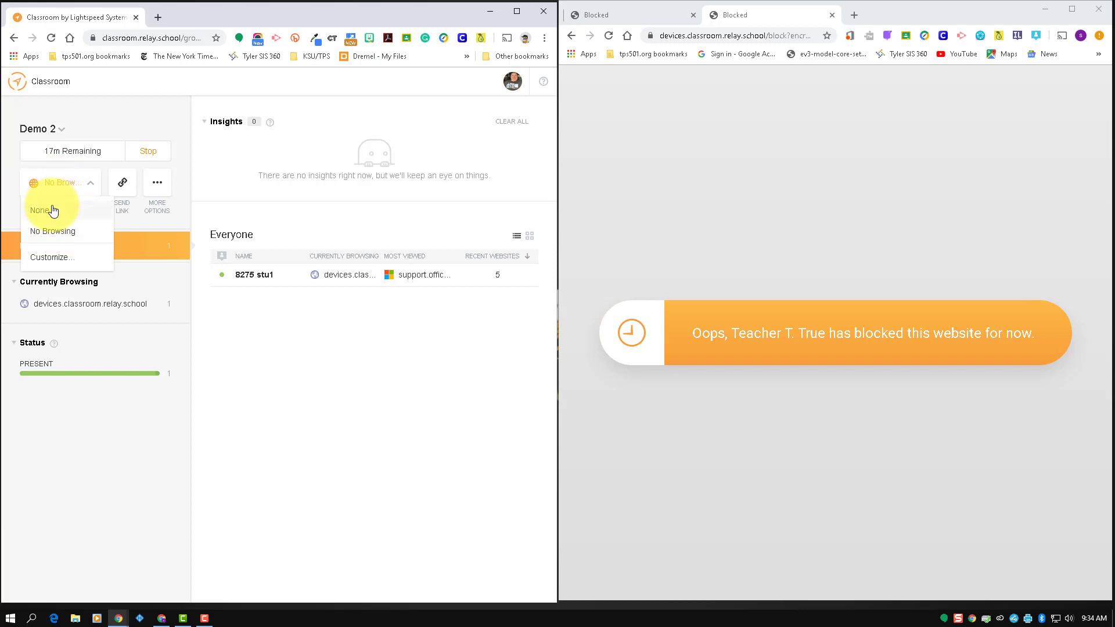
- Set Web Rules back to None, then bring up the Customize... settings
left_click(41, 210)
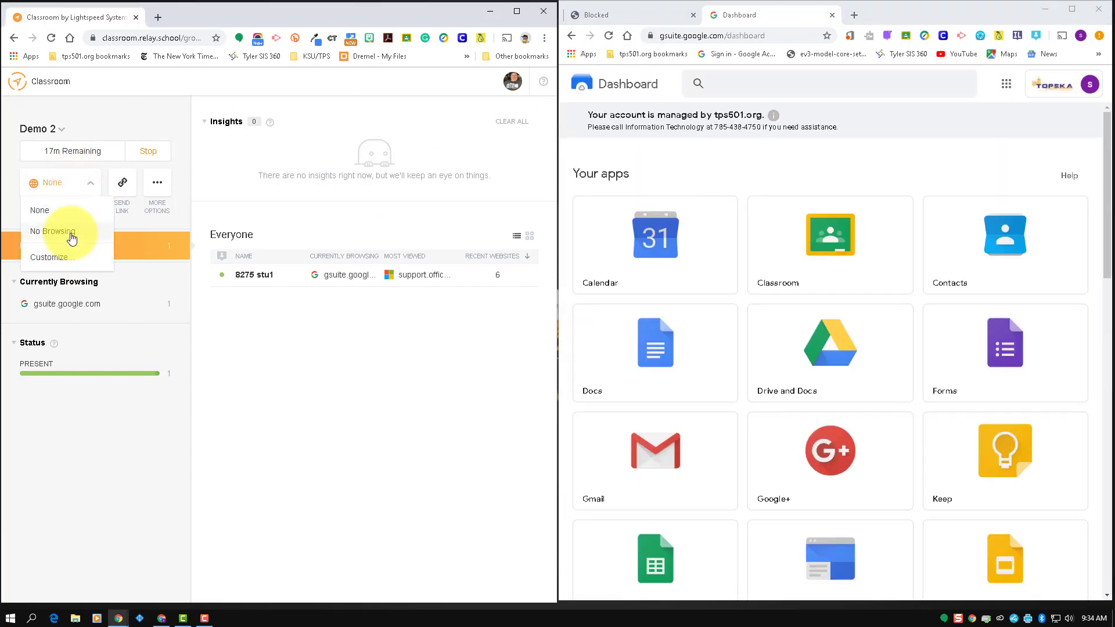
mouse_move(66, 262)
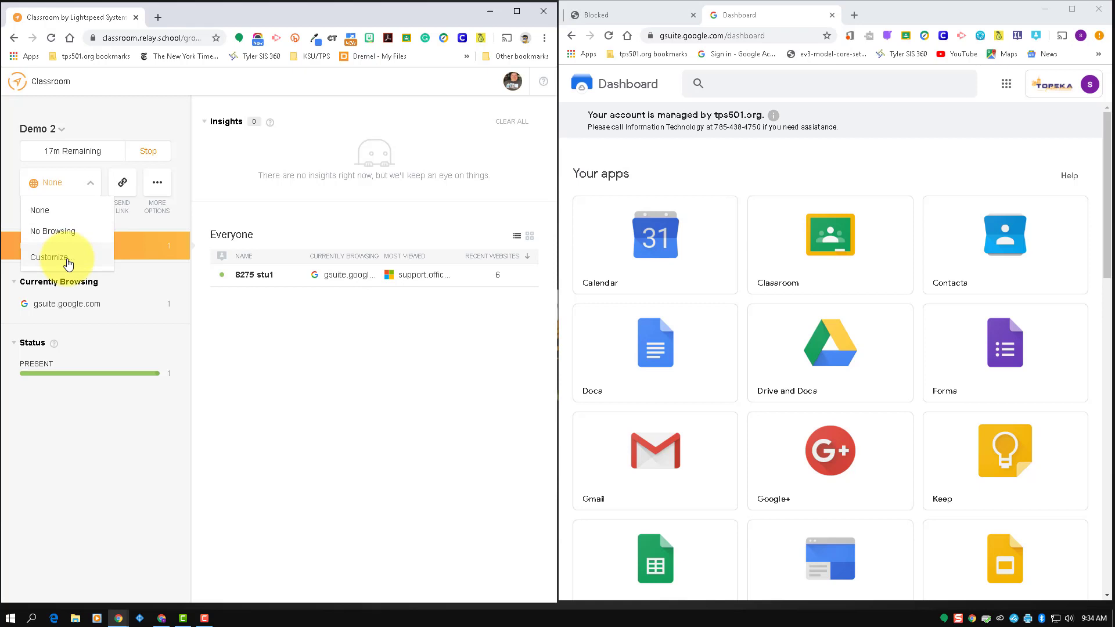
left_click(49, 257)
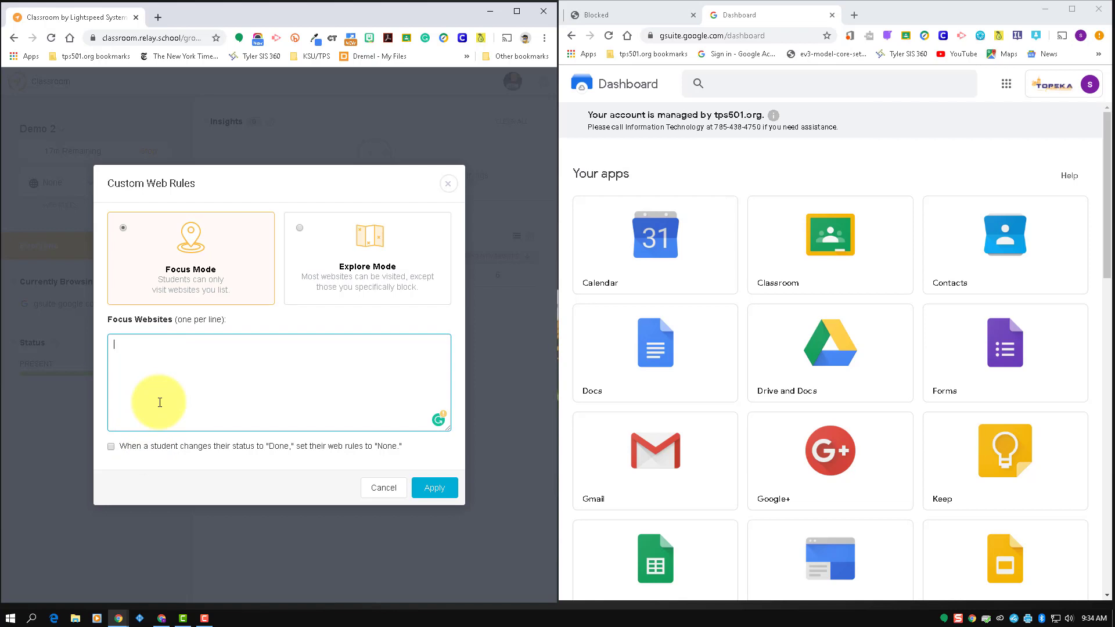
- Enter google.com as the Focus website and tick the Done-sets-rules-to-None checkbox
type("google.")
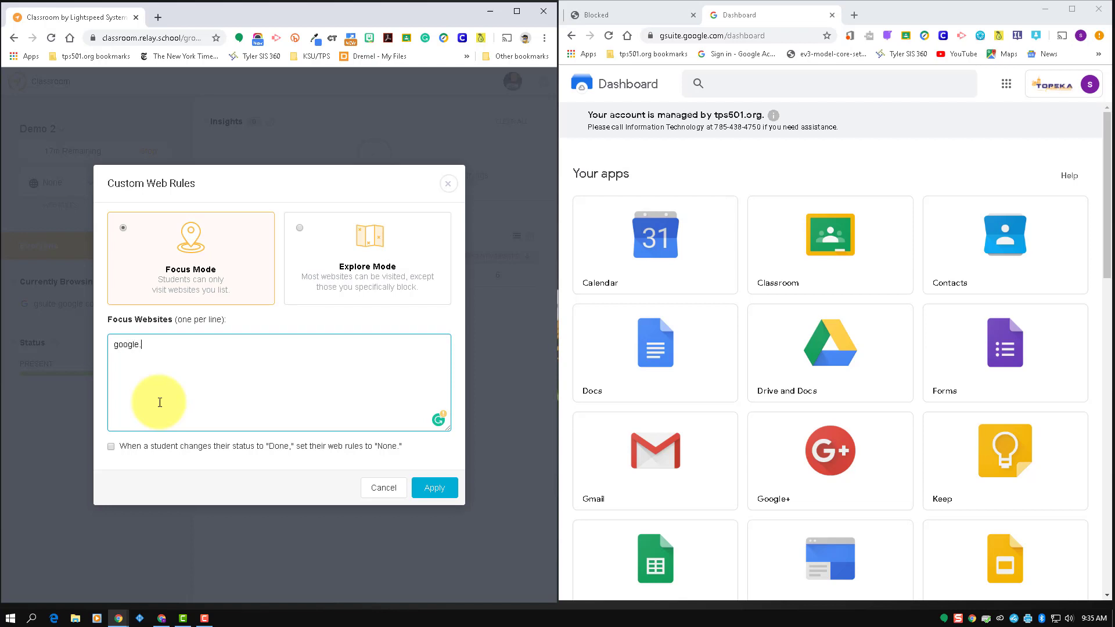
type(".com")
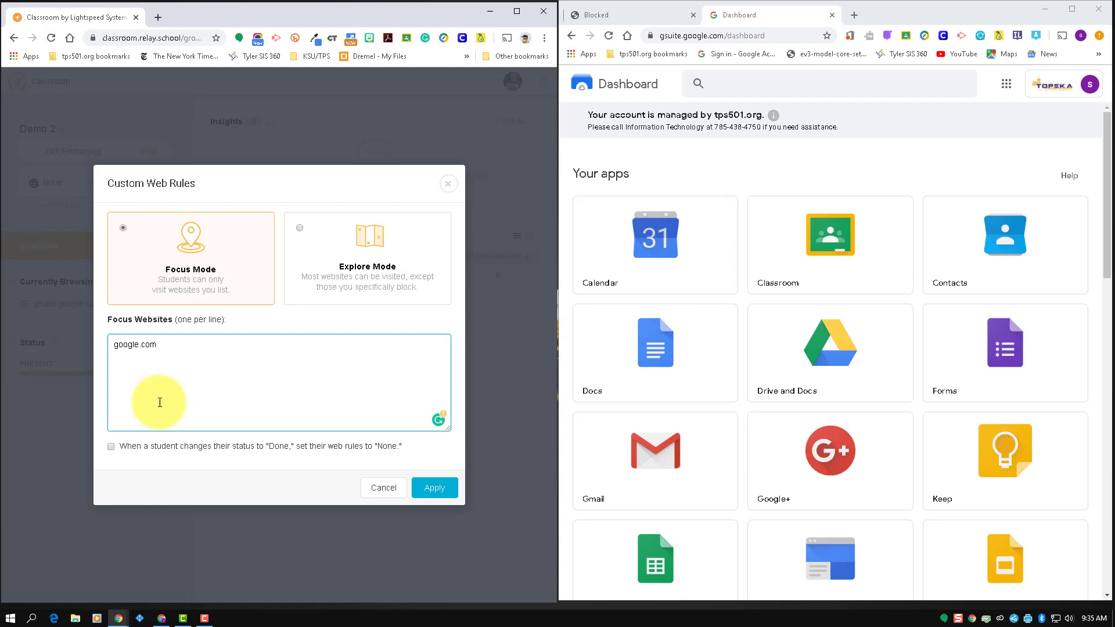
left_click(159, 344)
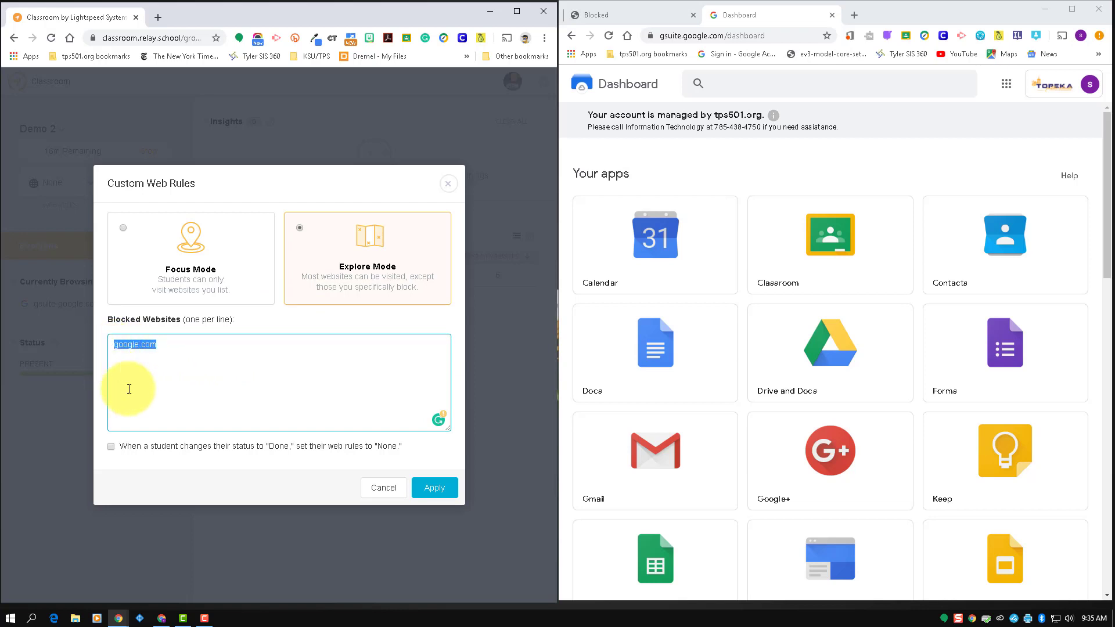
- Try youtube.com, switch to Focus Mode, and list google.com as the only allowed site
type("youtub")
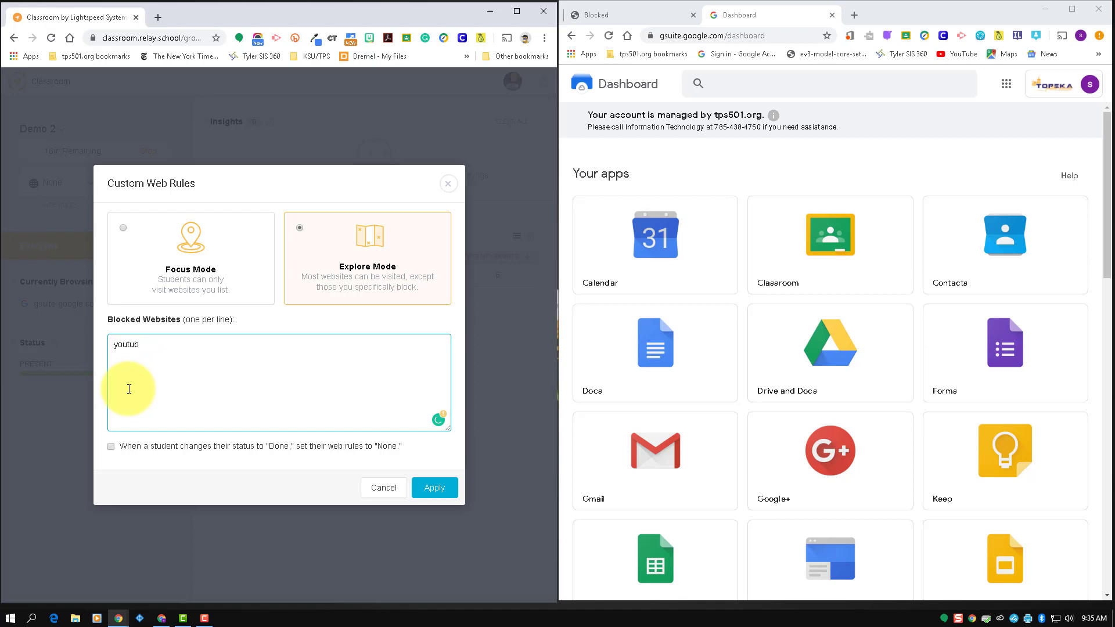
type("e.com")
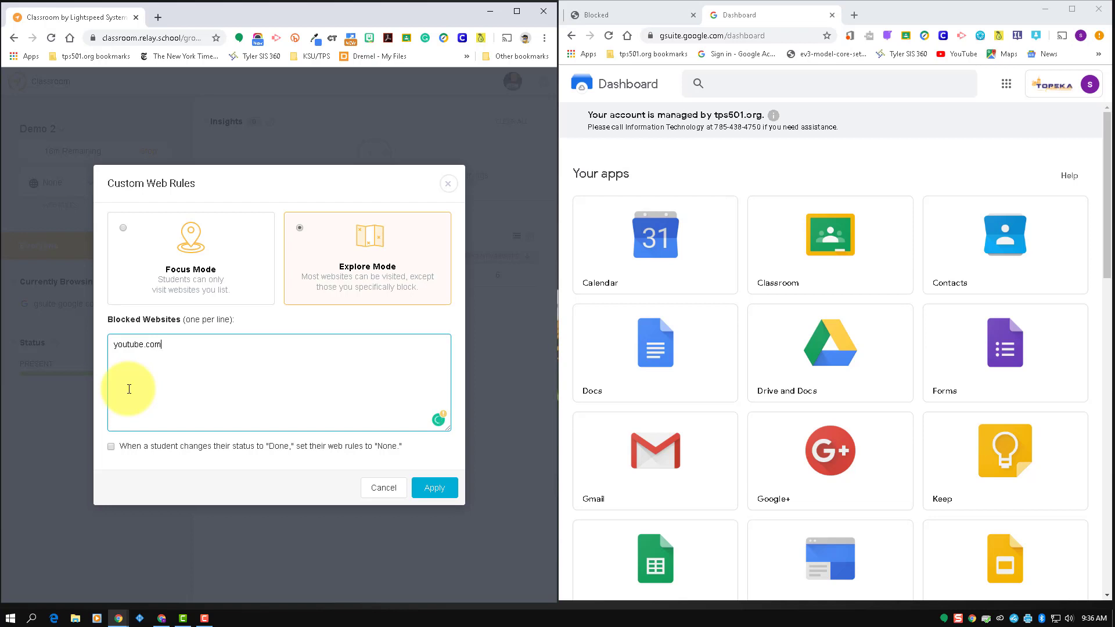
left_click(122, 228)
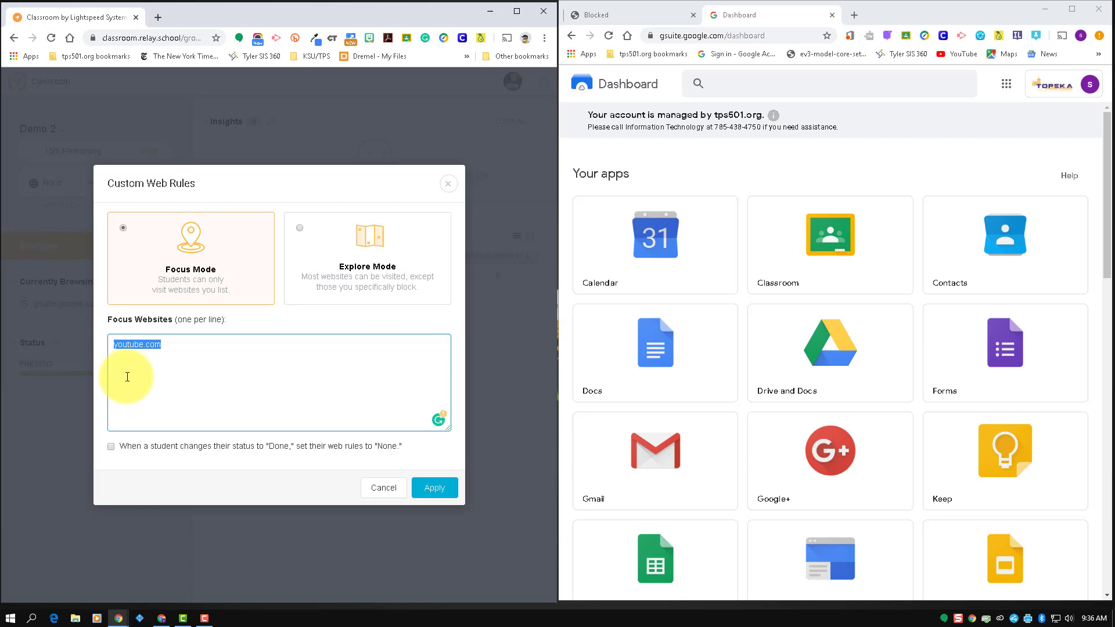
type("google.co")
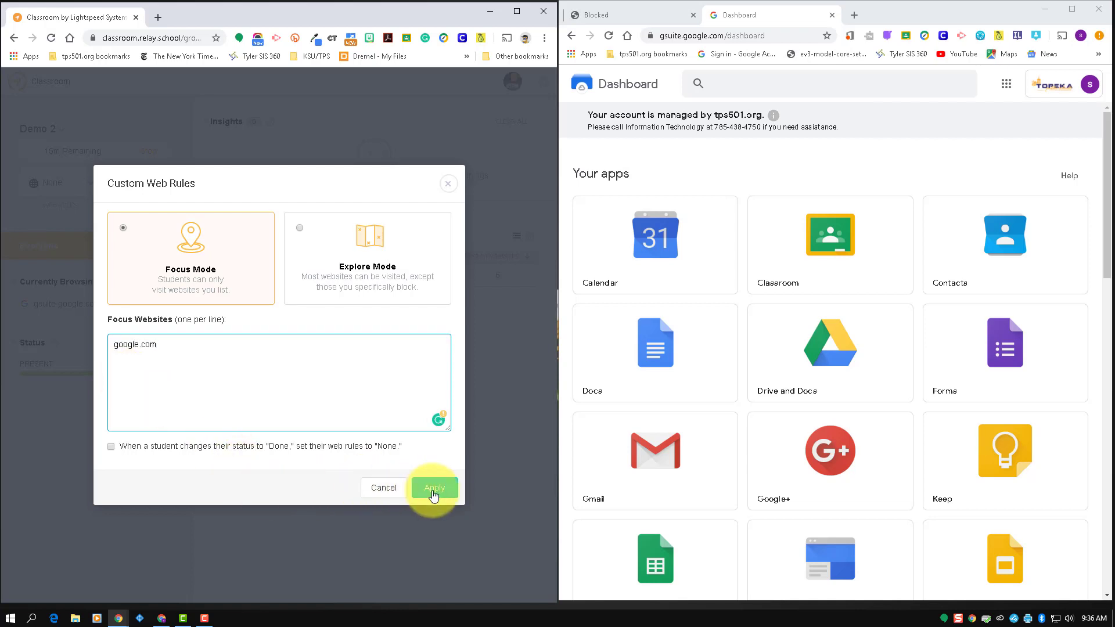
- Apply the Focus Mode rules, then try youtube.com and coolmath in the student's browser to see them blocked
left_click(434, 488)
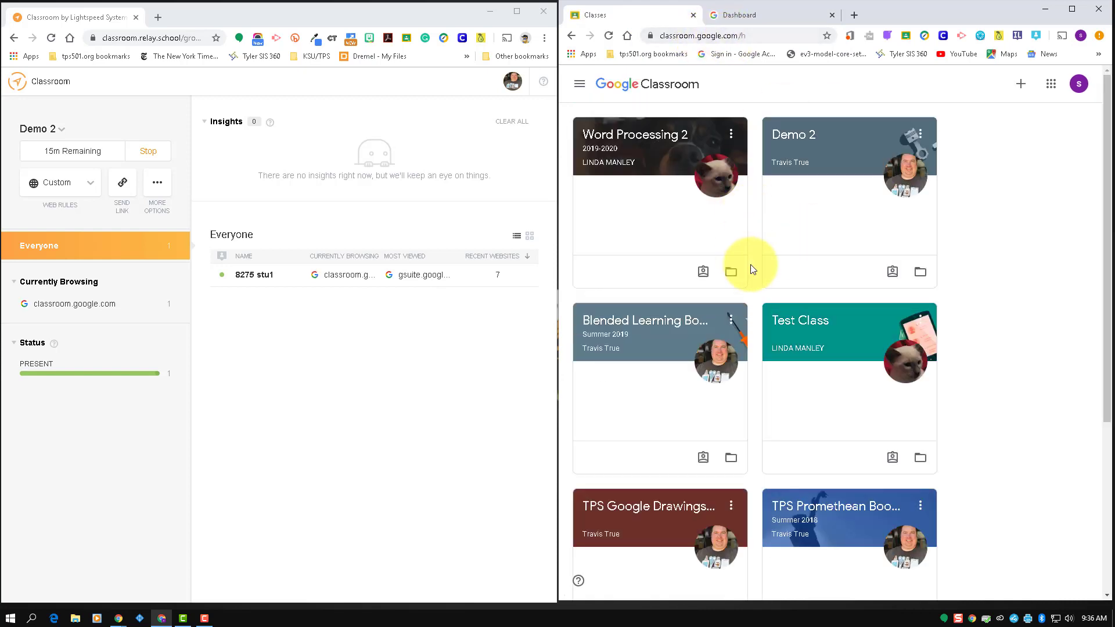
left_click(740, 14)
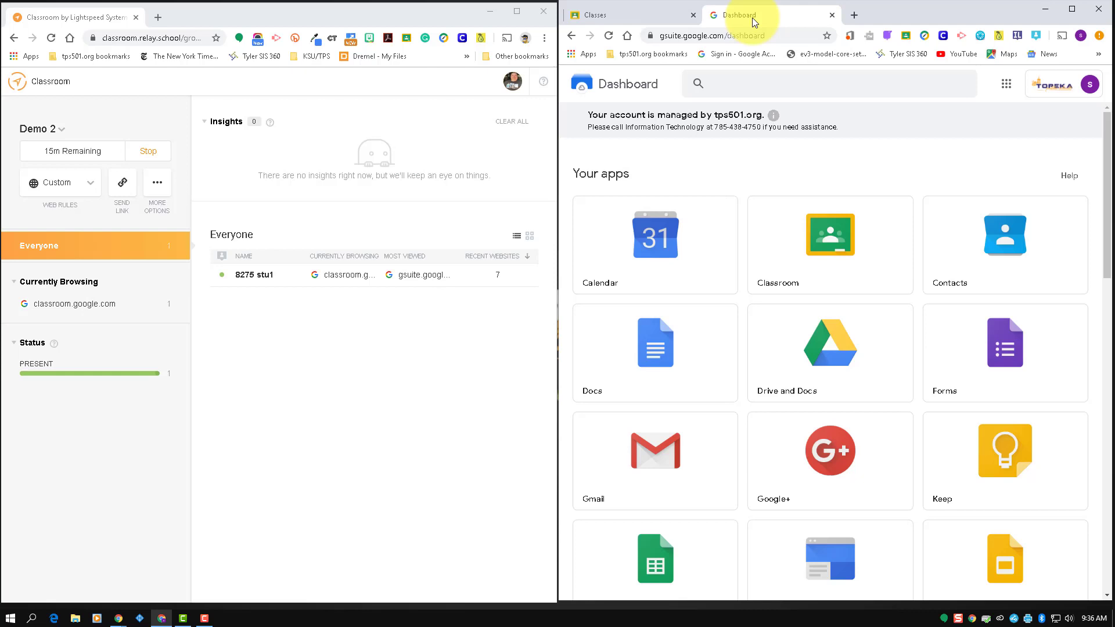
left_click(718, 36)
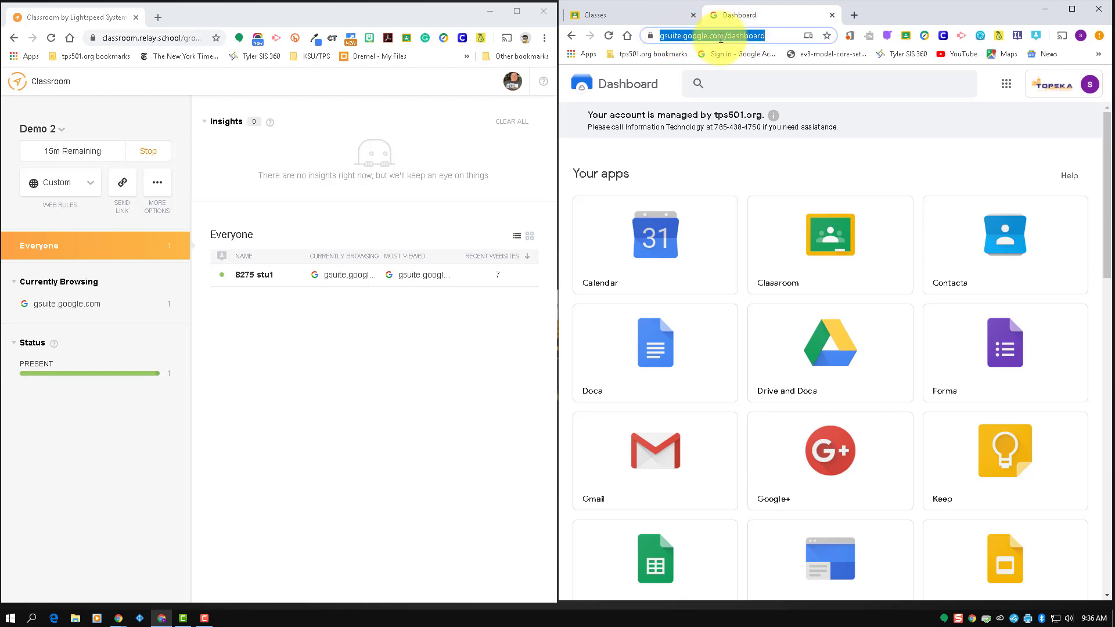
type("youtube.com")
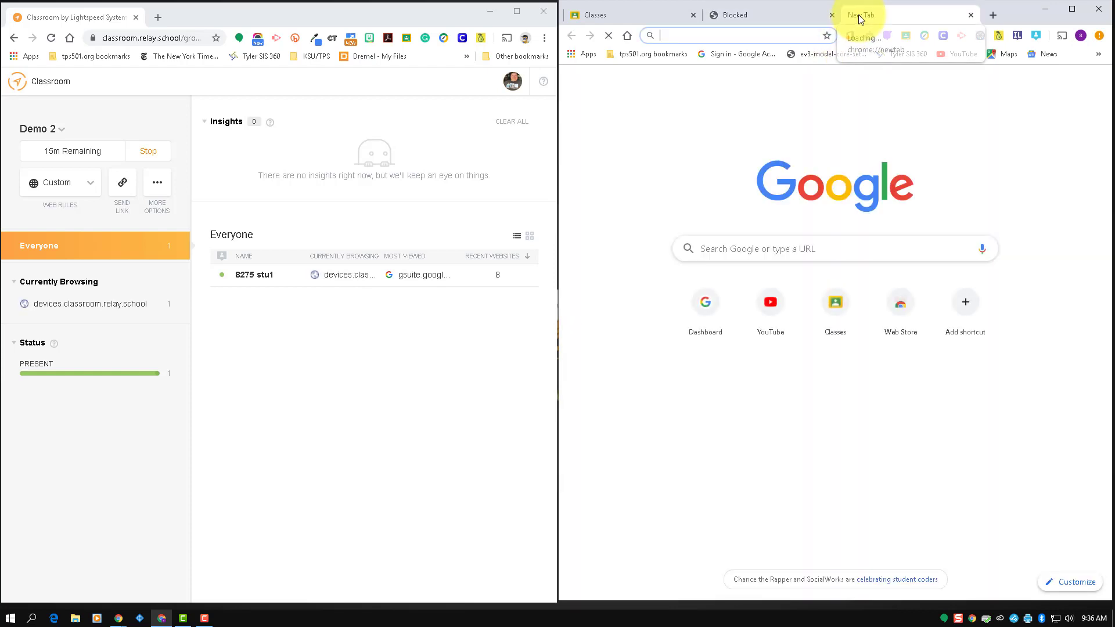
type("coolmath")
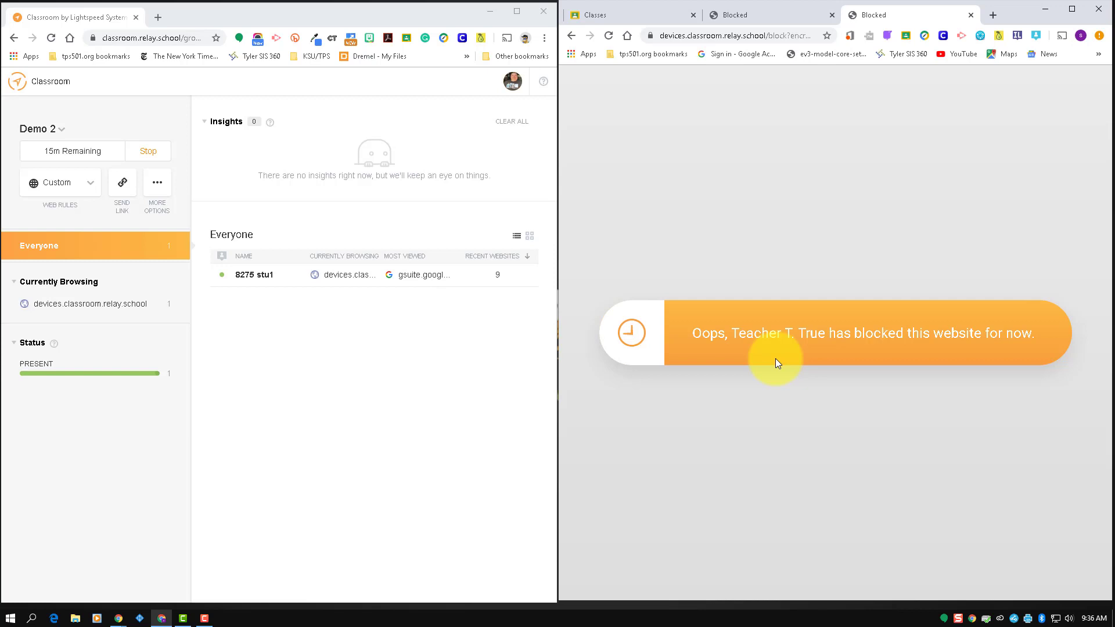
mouse_move(315, 368)
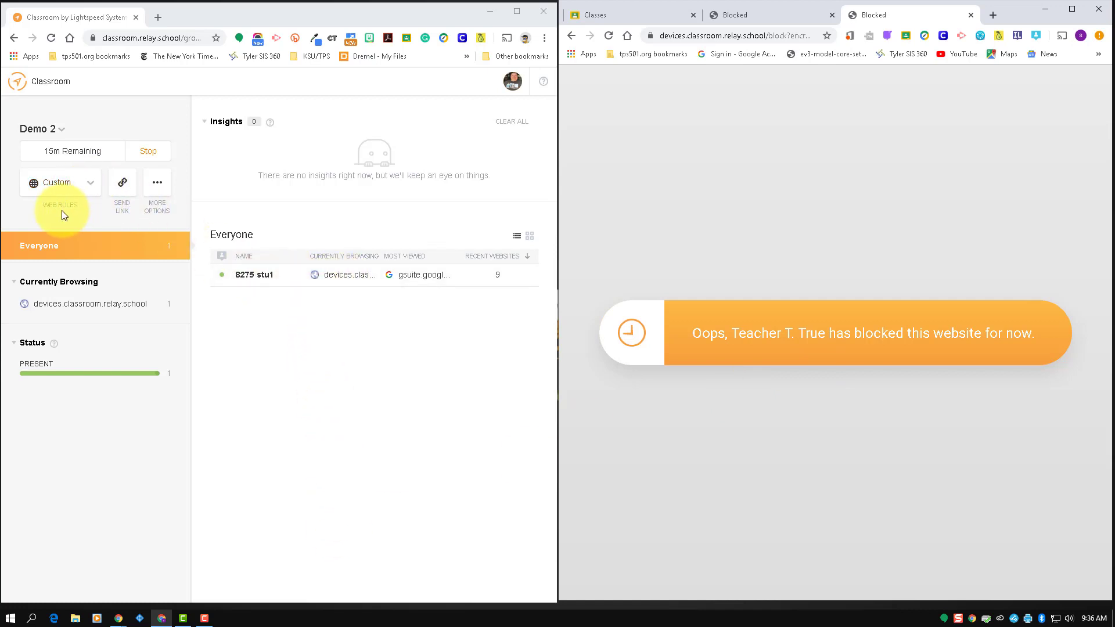
- Reopen Customize... and check the option setting web rules to None when a student marks Done
left_click(60, 182)
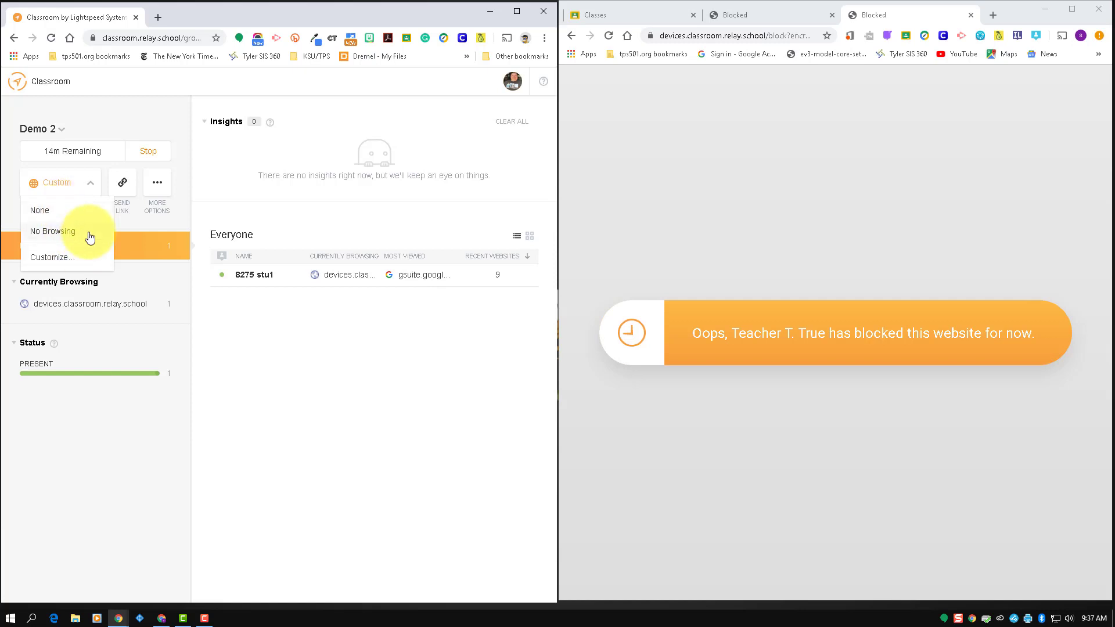
left_click(51, 258)
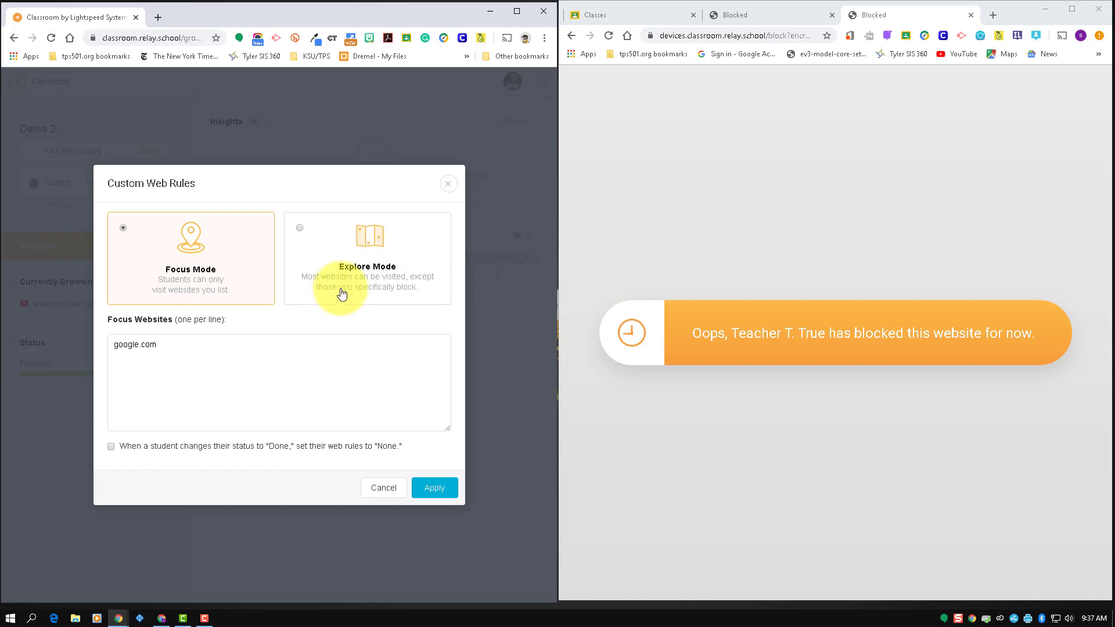
mouse_move(328, 391)
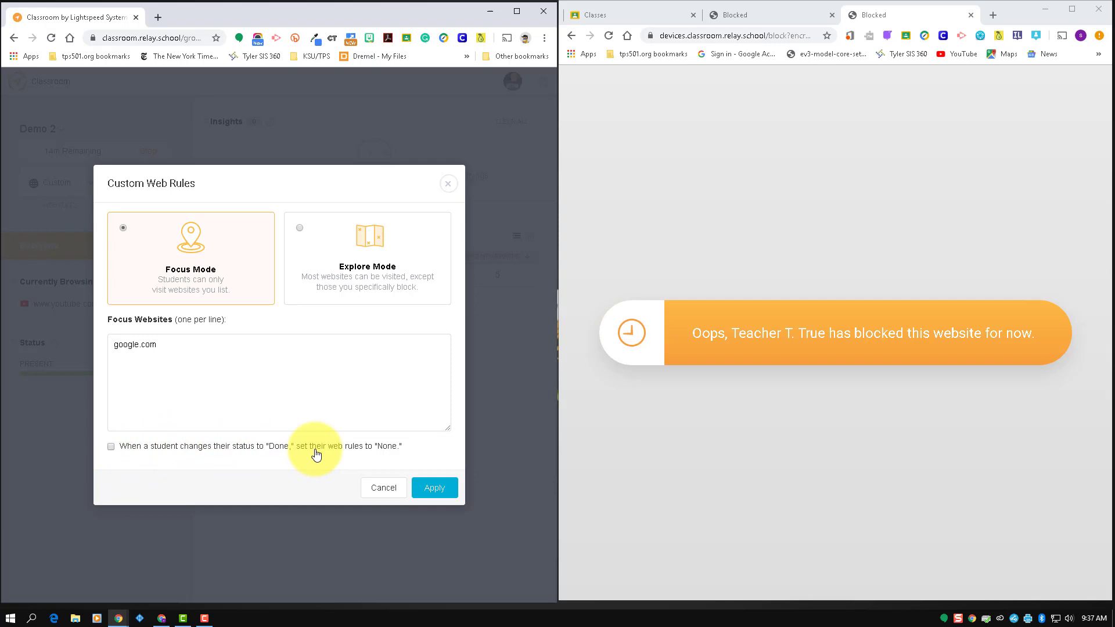
mouse_move(329, 446)
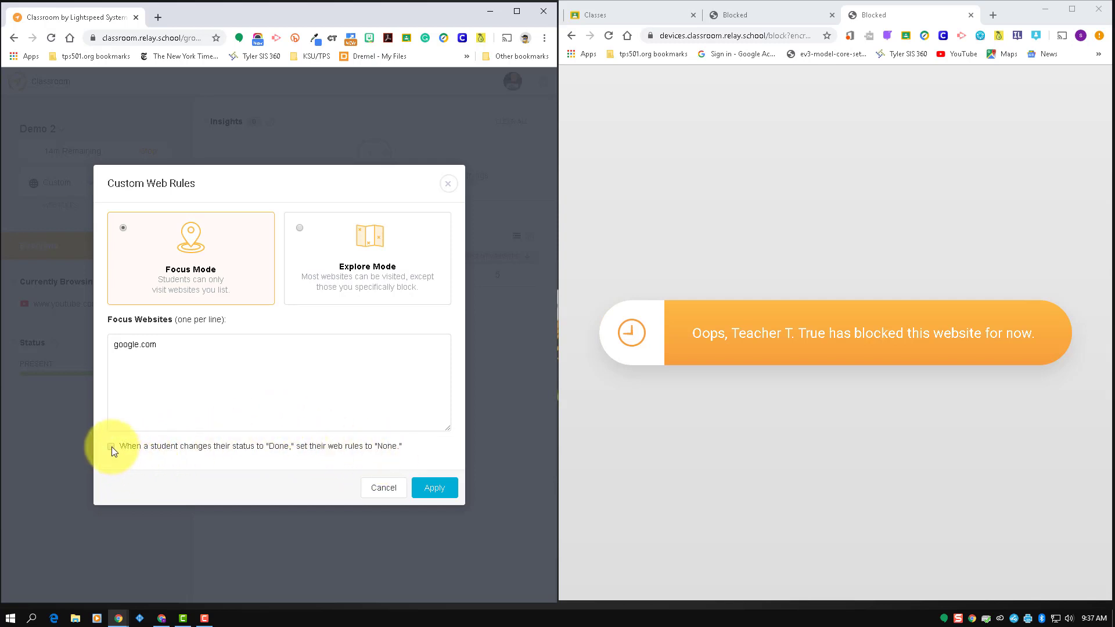
left_click(112, 446)
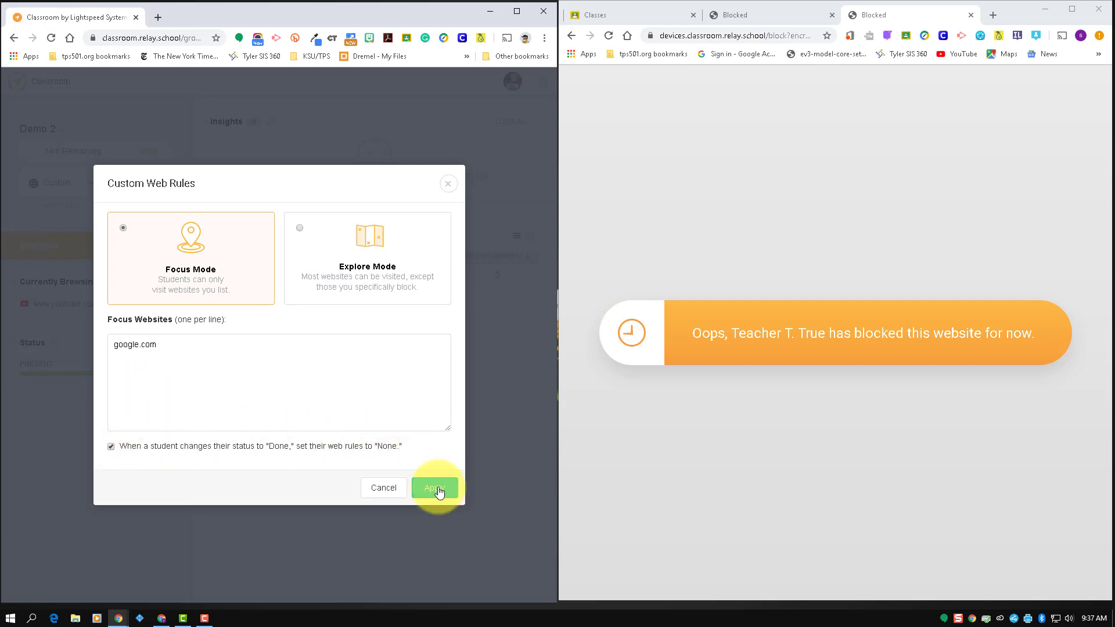
- Apply the rules, set the student's Classroom Status to Done, and load youtube.com successfully
left_click(434, 488)
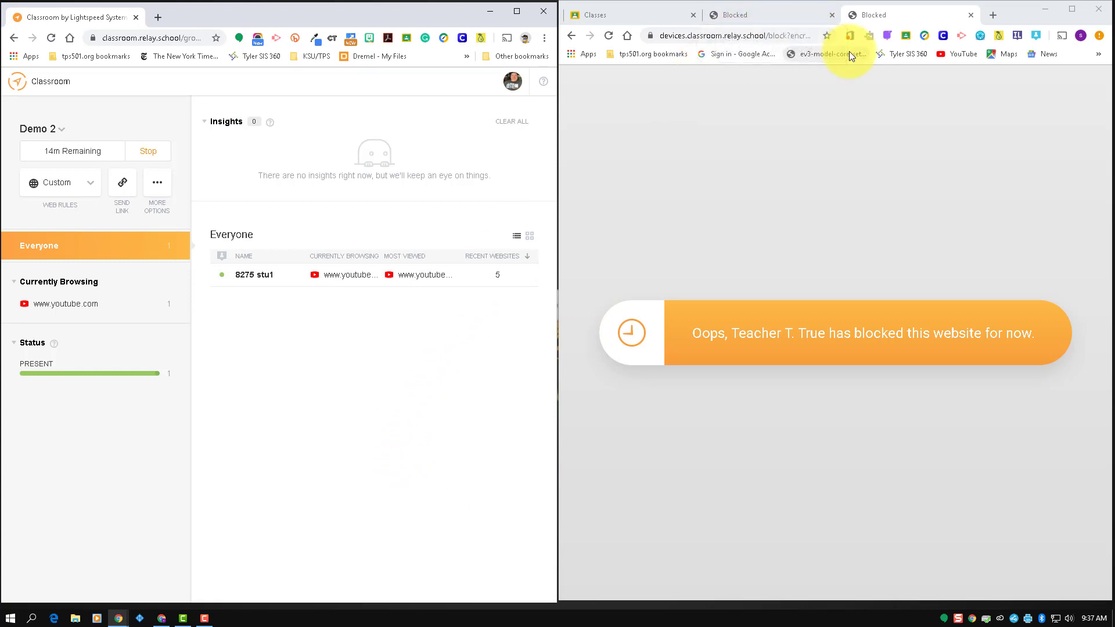
mouse_move(1037, 36)
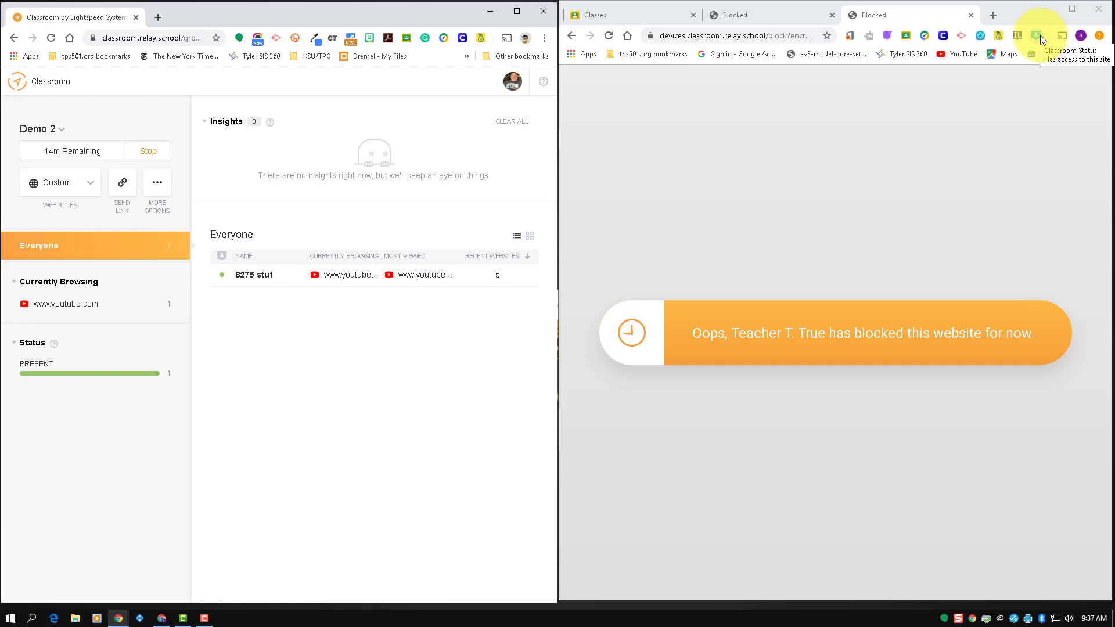
left_click(1036, 36)
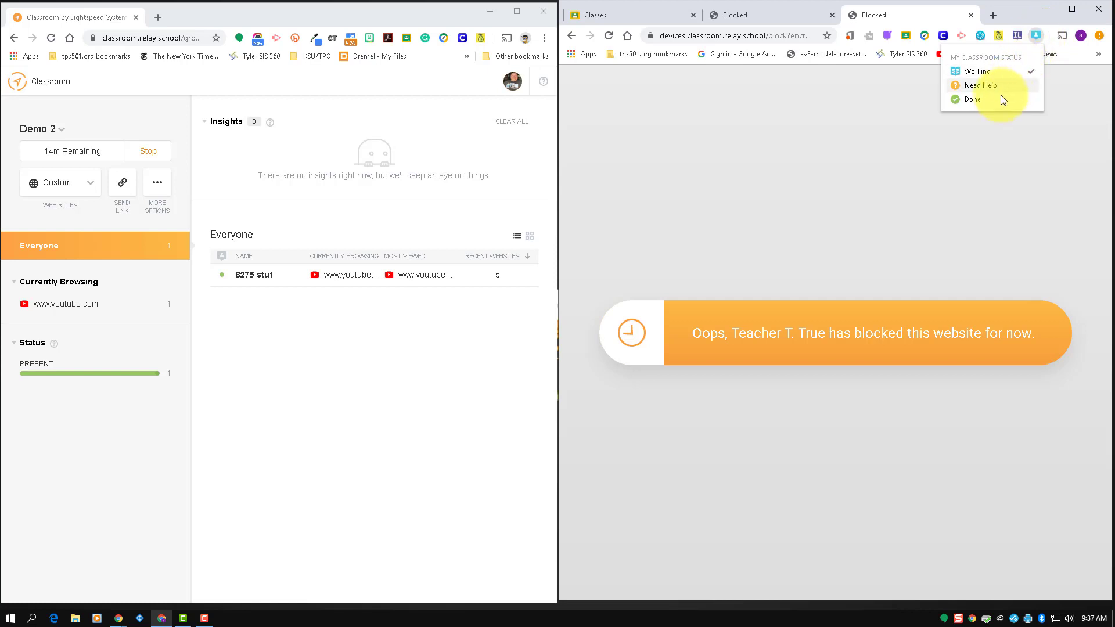
left_click(973, 99)
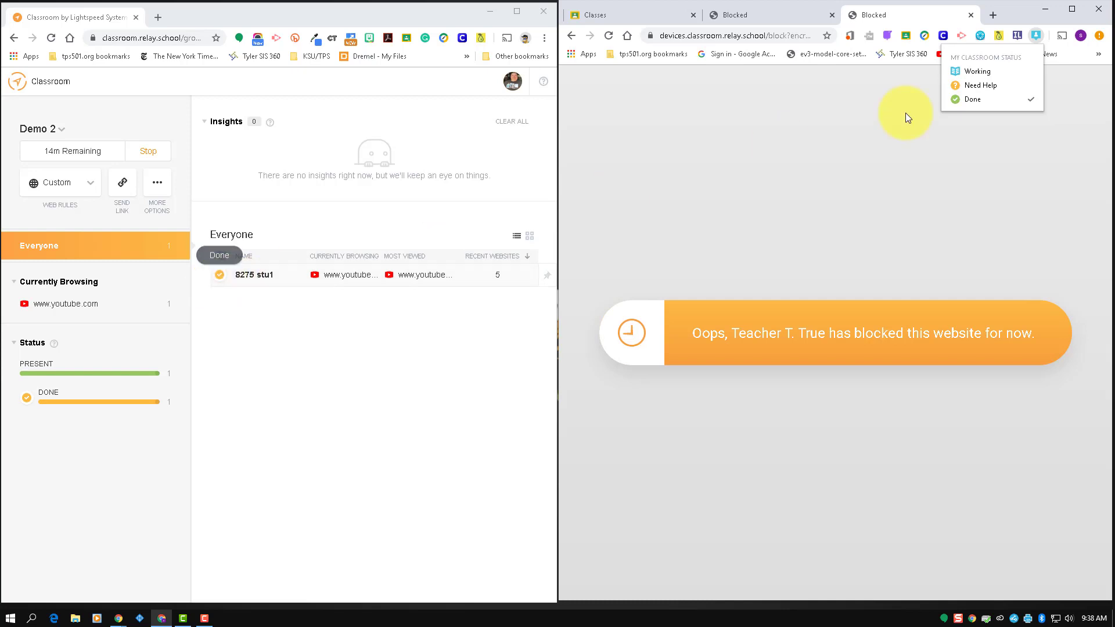
left_click(717, 36)
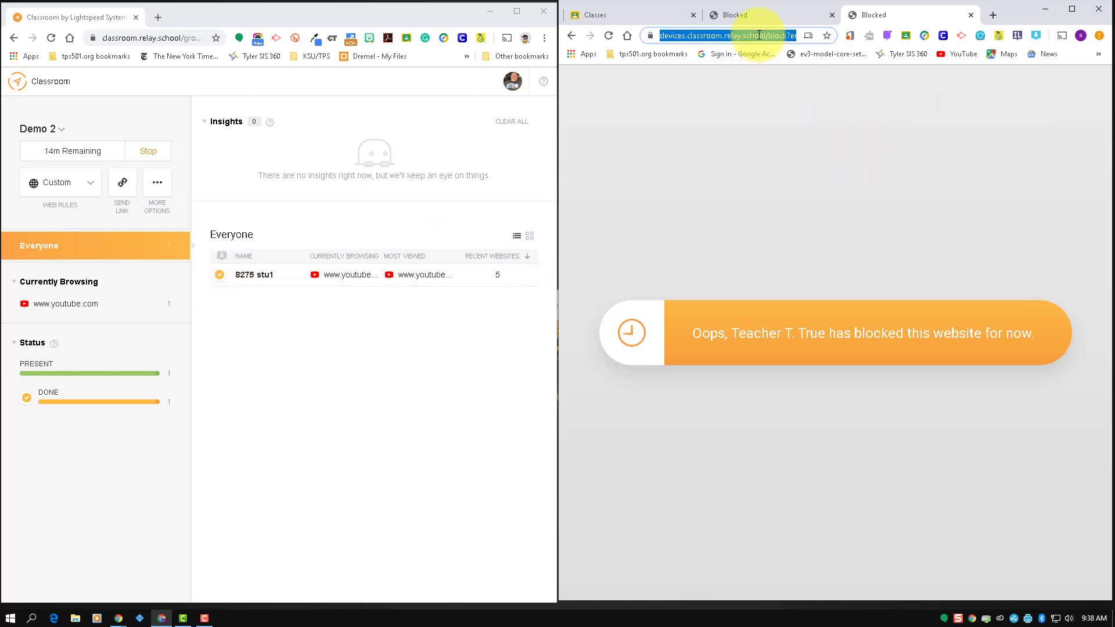
type("youtube.com")
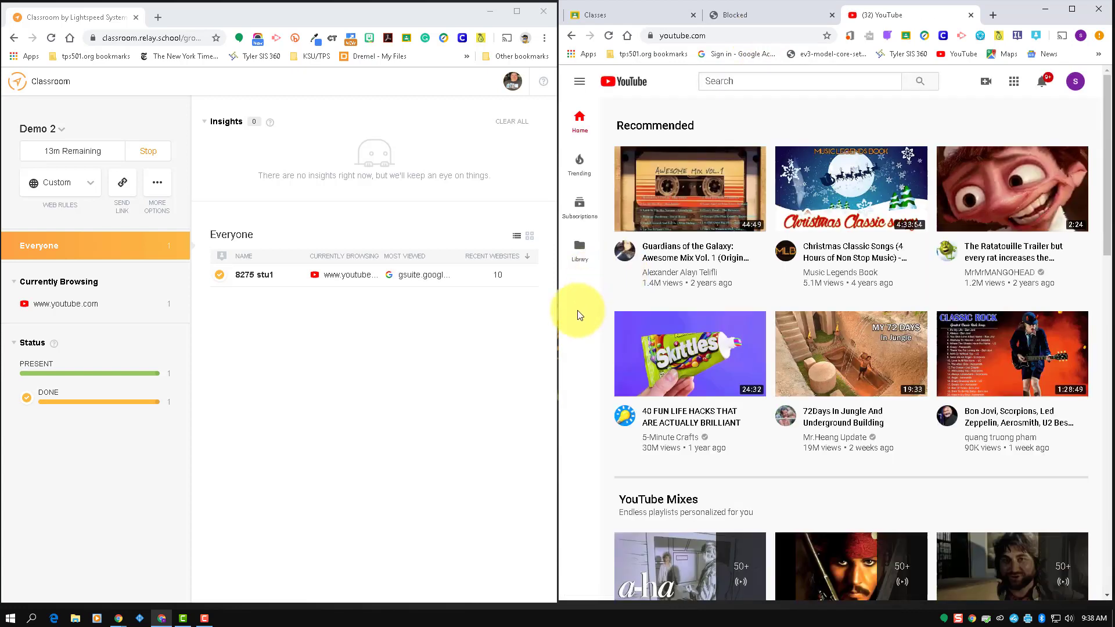
left_click(60, 182)
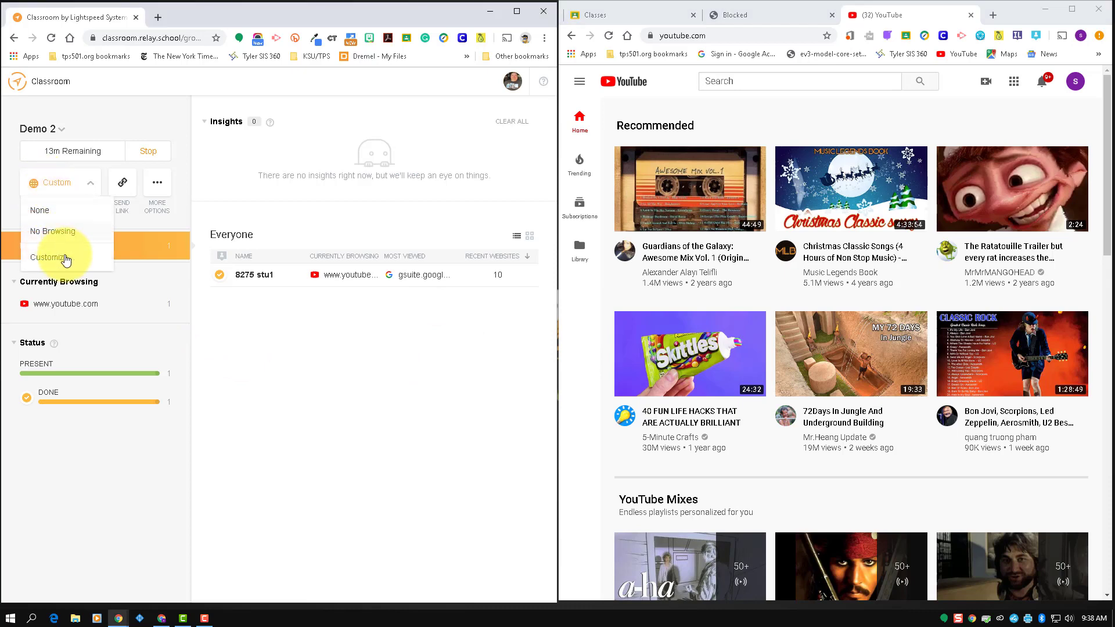
left_click(51, 257)
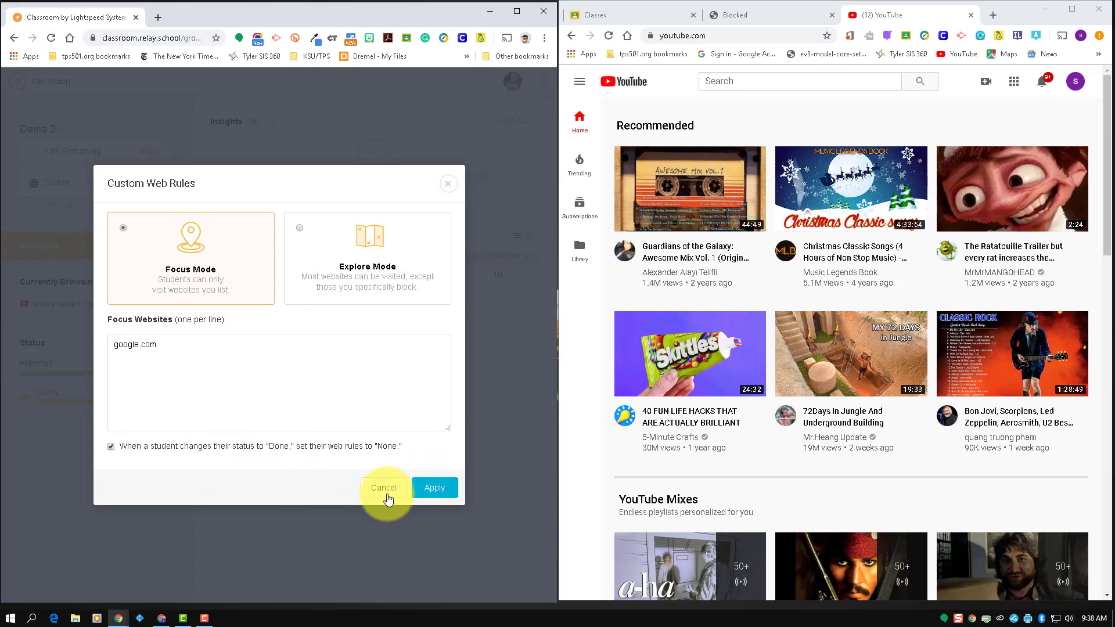
left_click(383, 488)
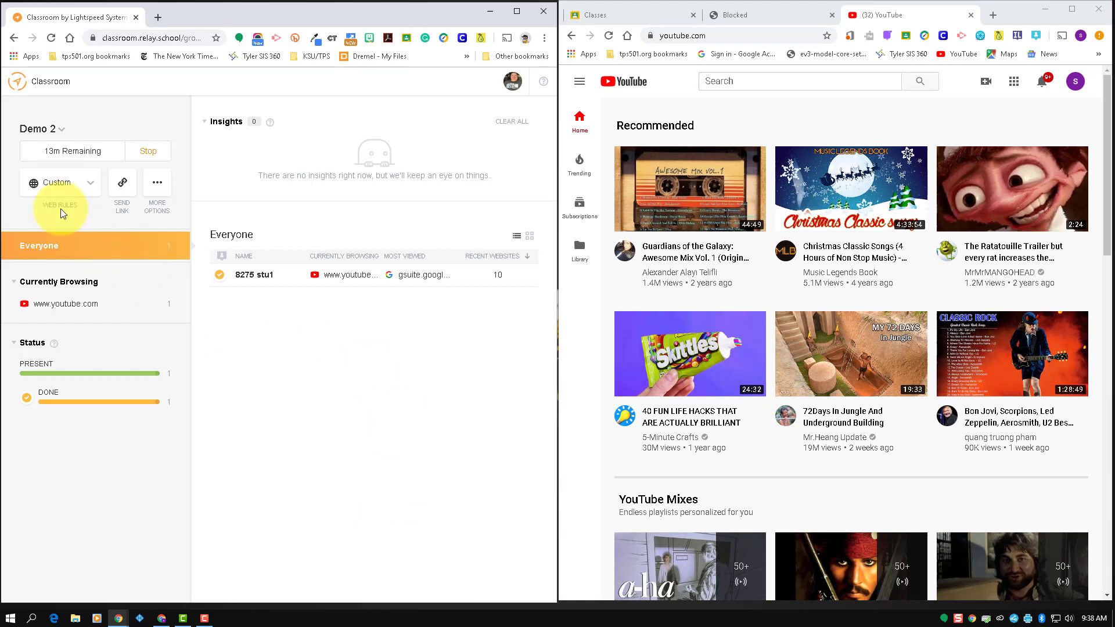
left_click(60, 182)
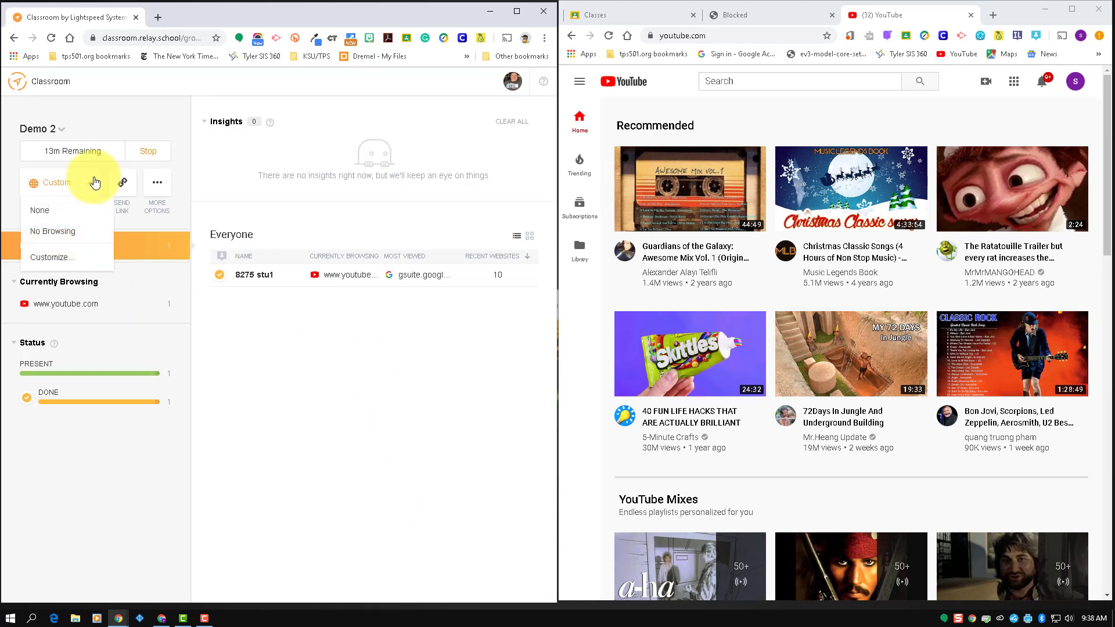